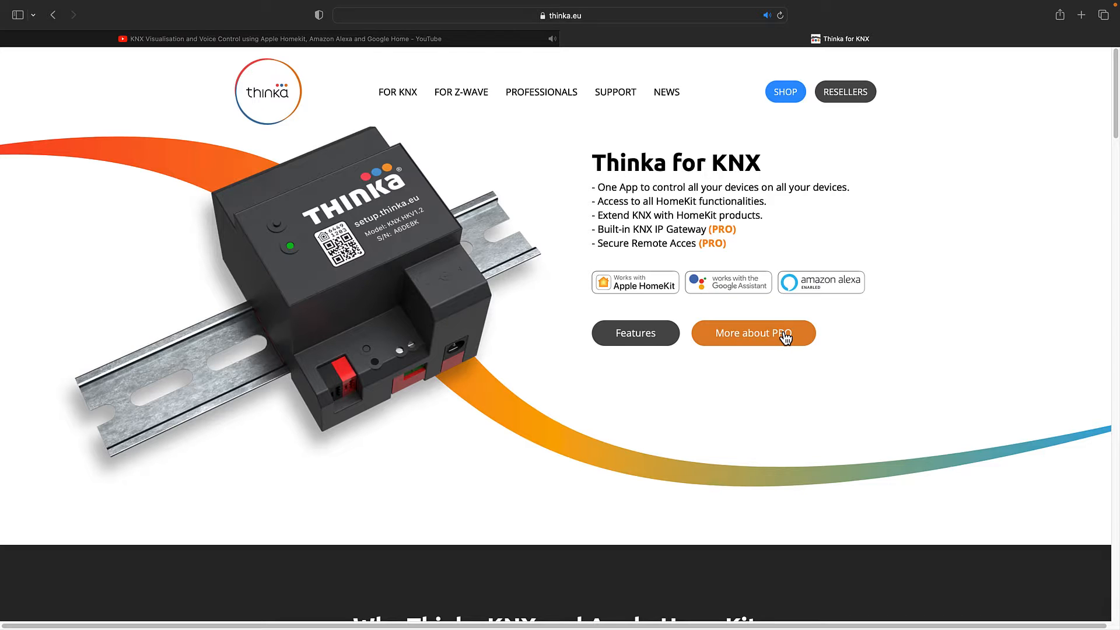
Step: Browse the Thinka for KNX PRO version page, then return to the home page
{"action": "left_click", "coordinate": [751, 333]}
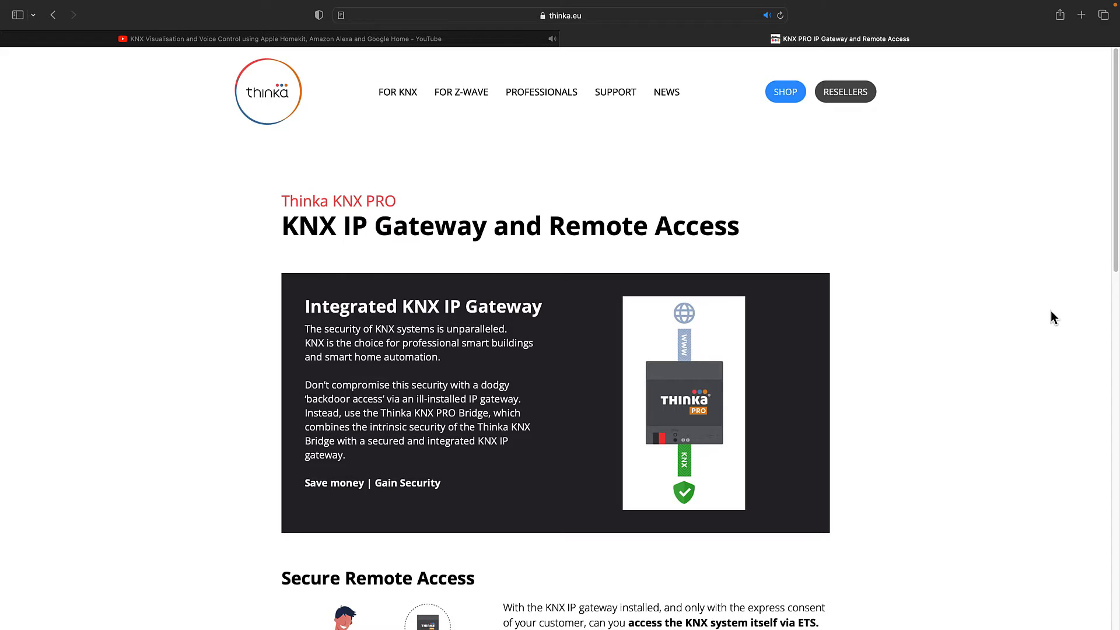
{"action": "mouse_move", "coordinate": [1106, 312]}
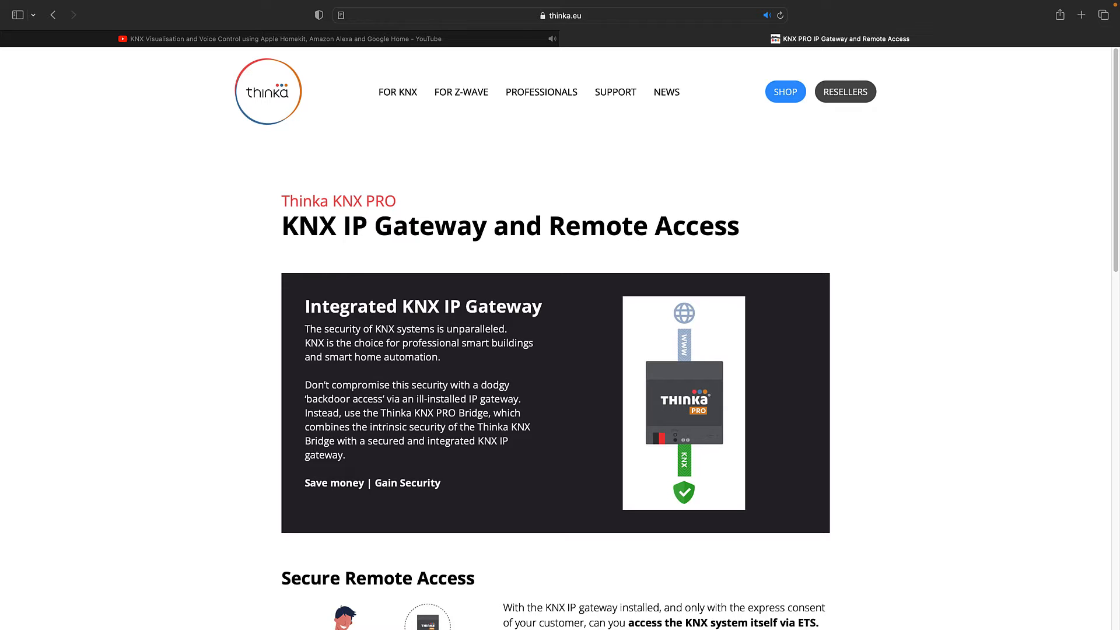
{"action": "scroll", "scroll_direction": "down", "scroll_amount": 3}
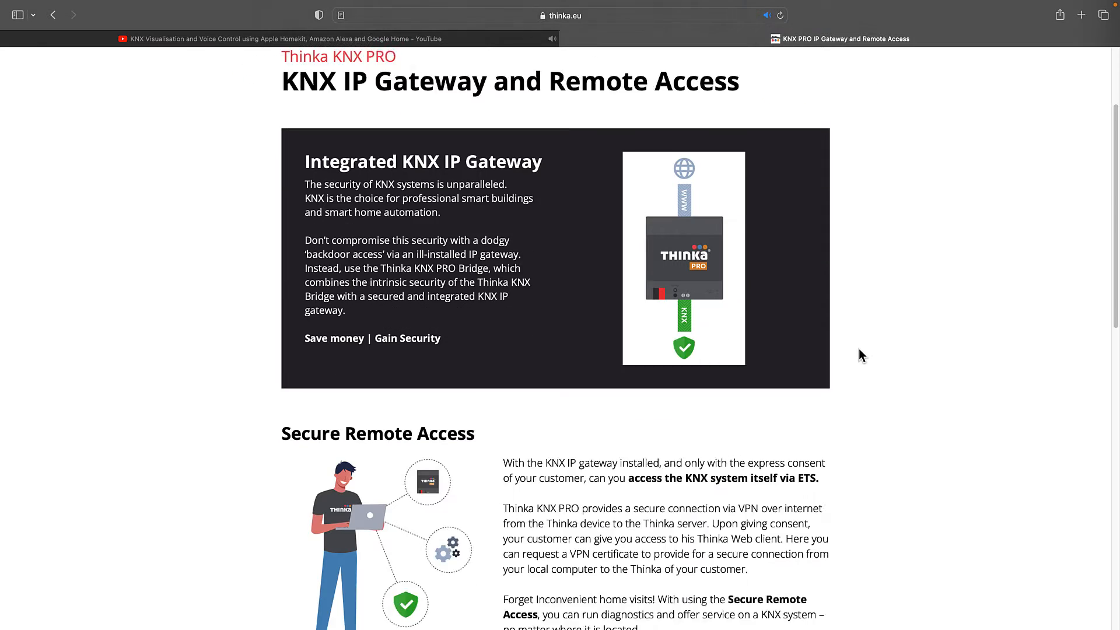
{"action": "scroll", "scroll_direction": "down", "scroll_amount": 3}
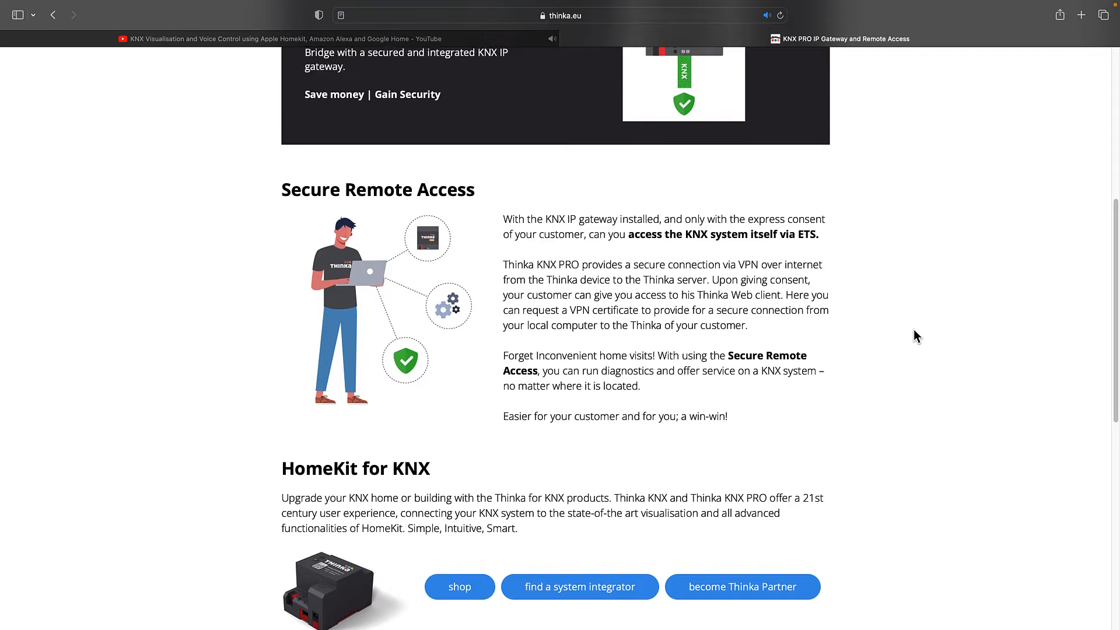
{"action": "scroll", "scroll_direction": "up", "scroll_amount": 3}
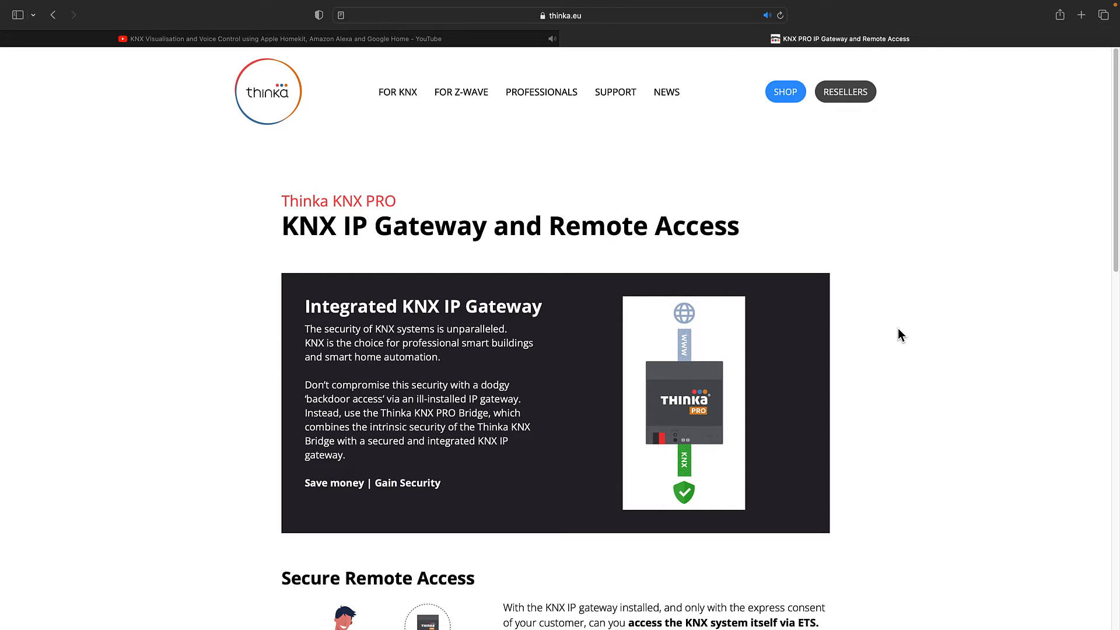
{"action": "left_click", "coordinate": [397, 91]}
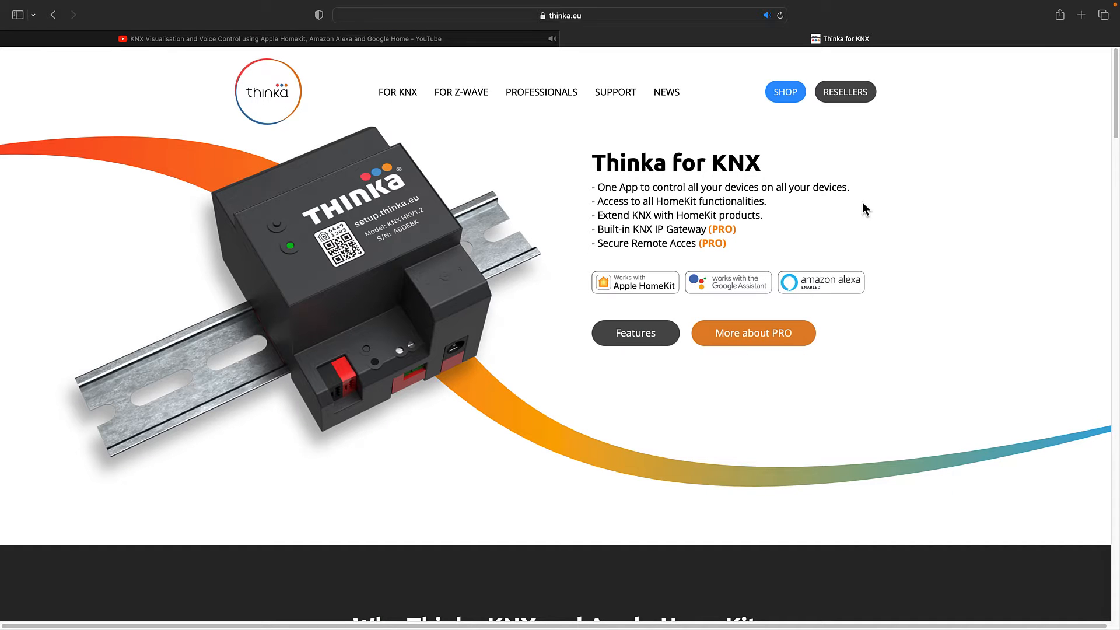
Step: Open the Thinka shop and scroll down to the Thinka for KNX - Pro listing
{"action": "left_click", "coordinate": [783, 91]}
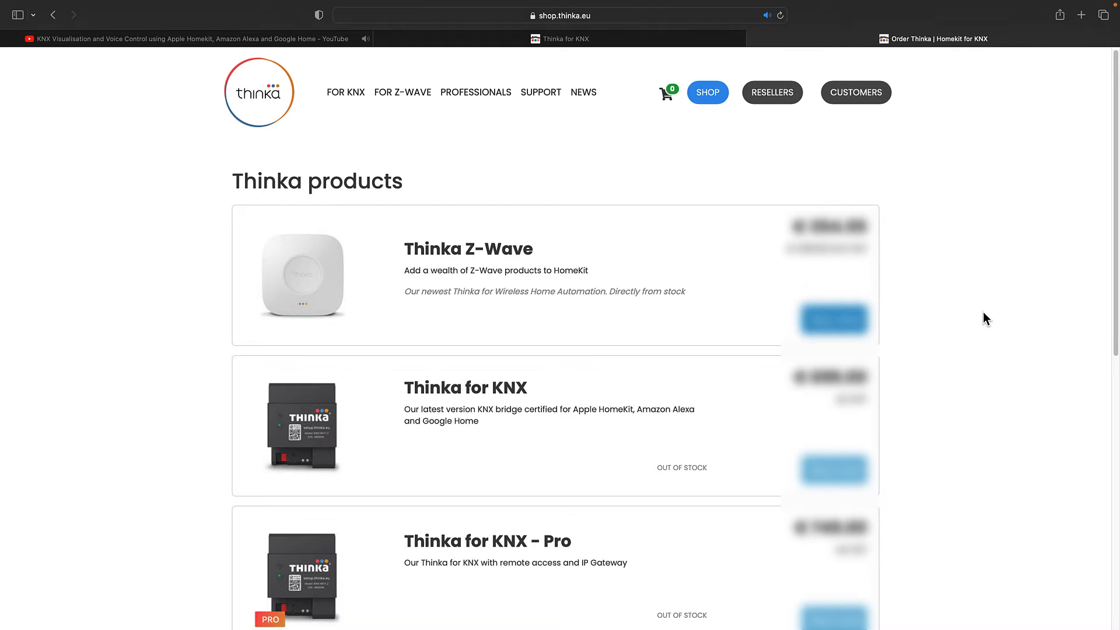
{"action": "scroll", "scroll_direction": "down", "scroll_amount": 3}
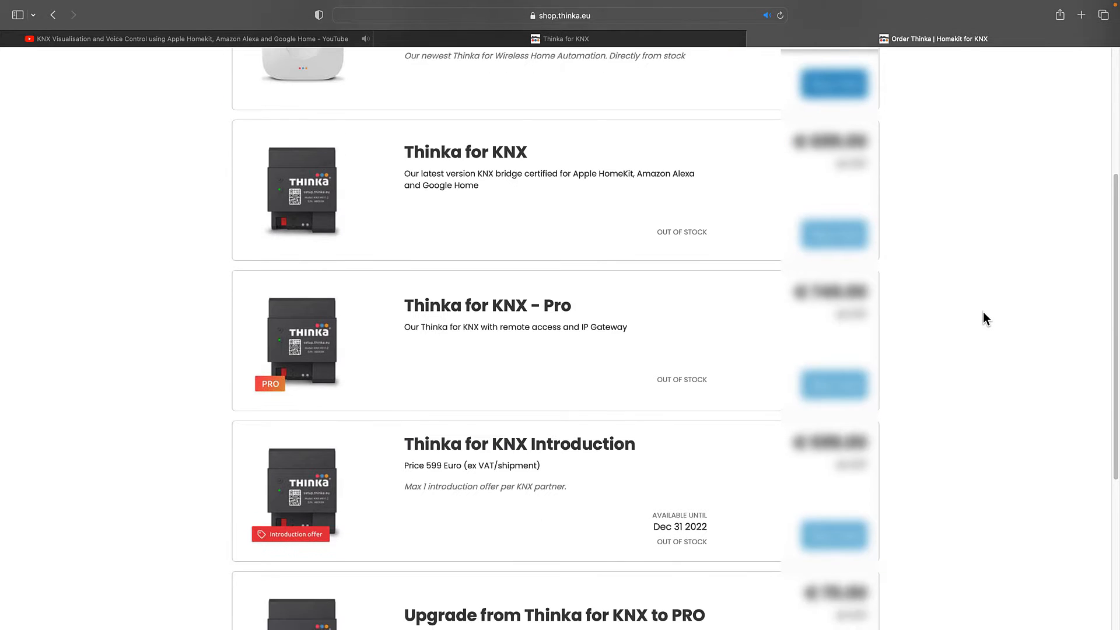
{"action": "scroll", "scroll_direction": "down", "scroll_amount": 3}
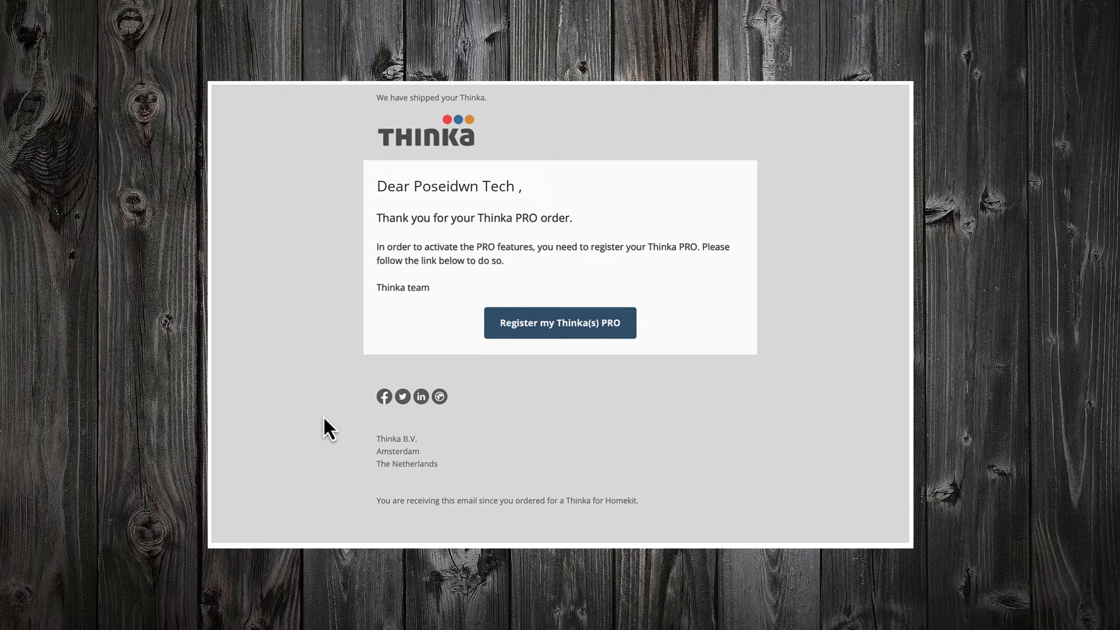
{"action": "mouse_move", "coordinate": [595, 343]}
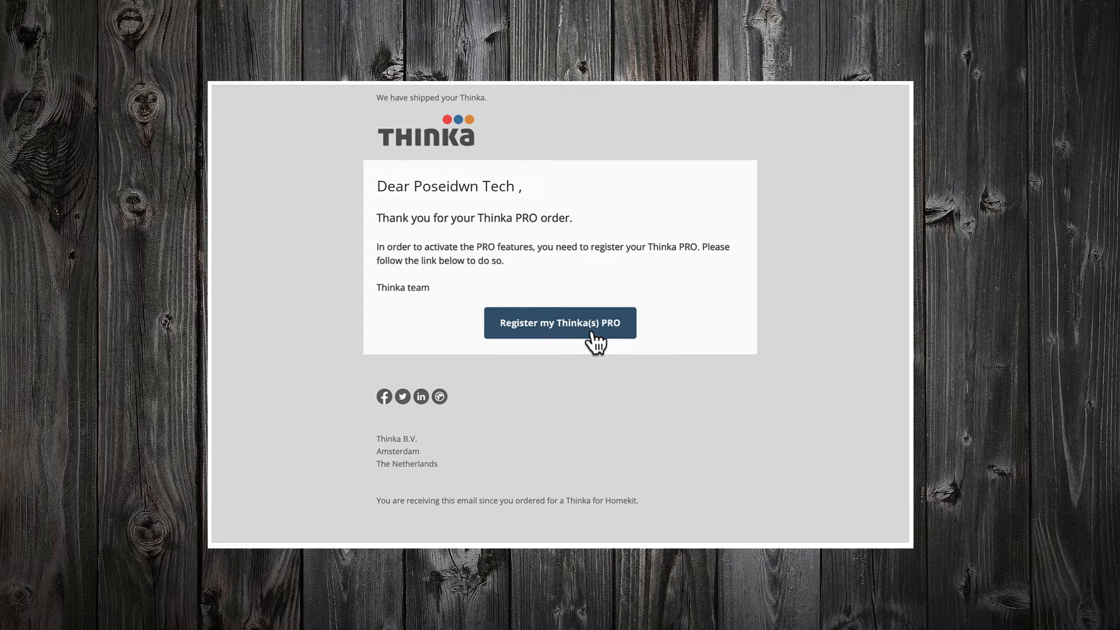
Step: Register serial YGUGER as PRO, then look it up in the Thinka Setup Client
{"action": "left_click", "coordinate": [559, 322]}
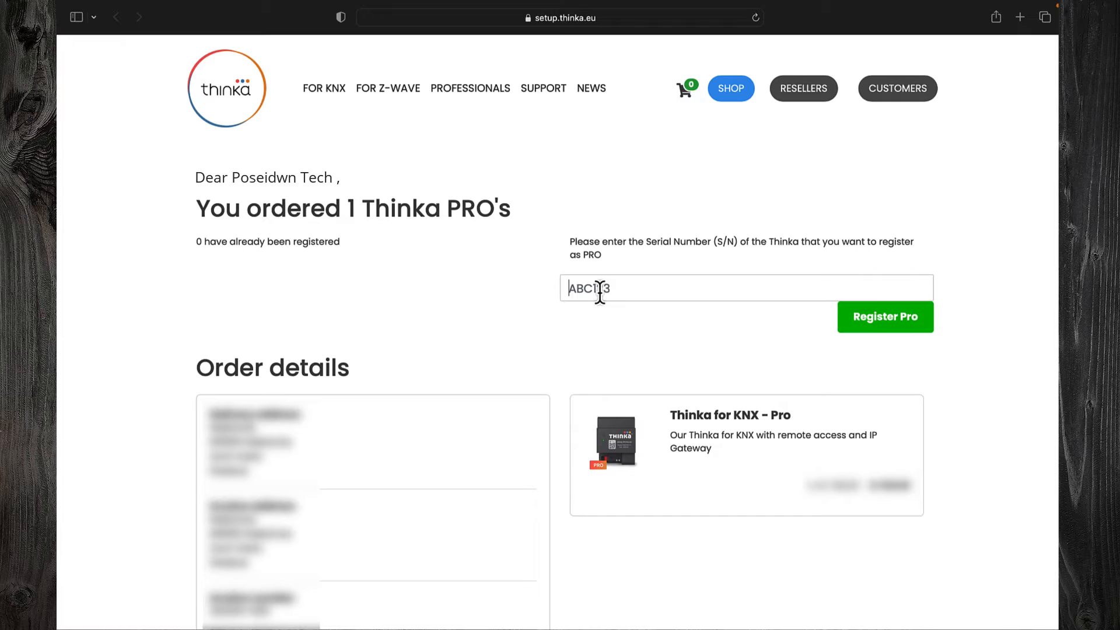
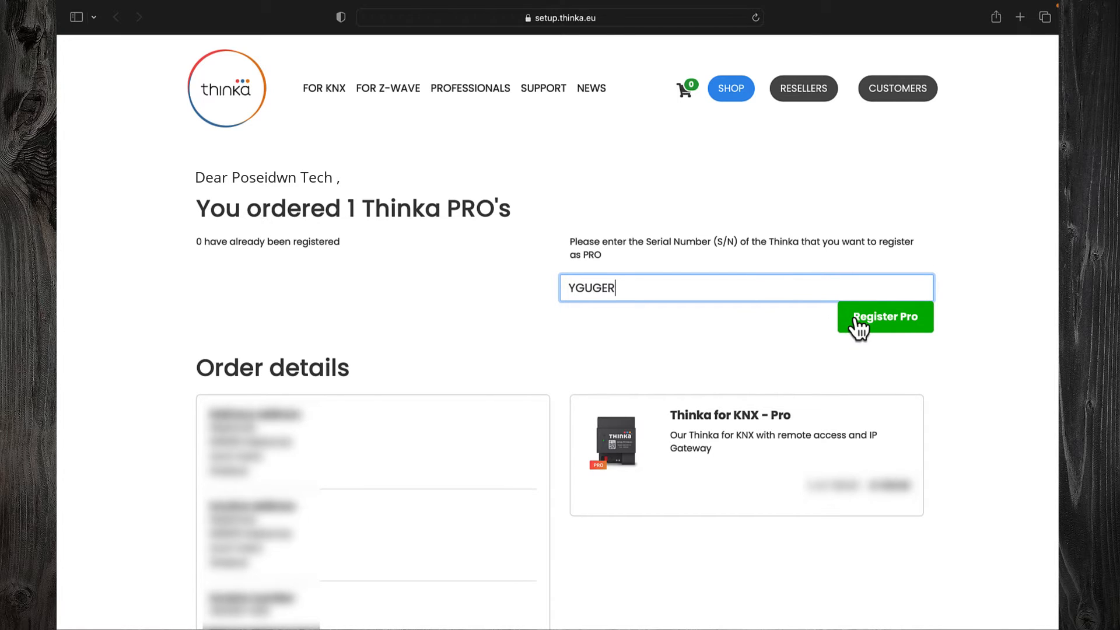
{"action": "left_click", "coordinate": [884, 316]}
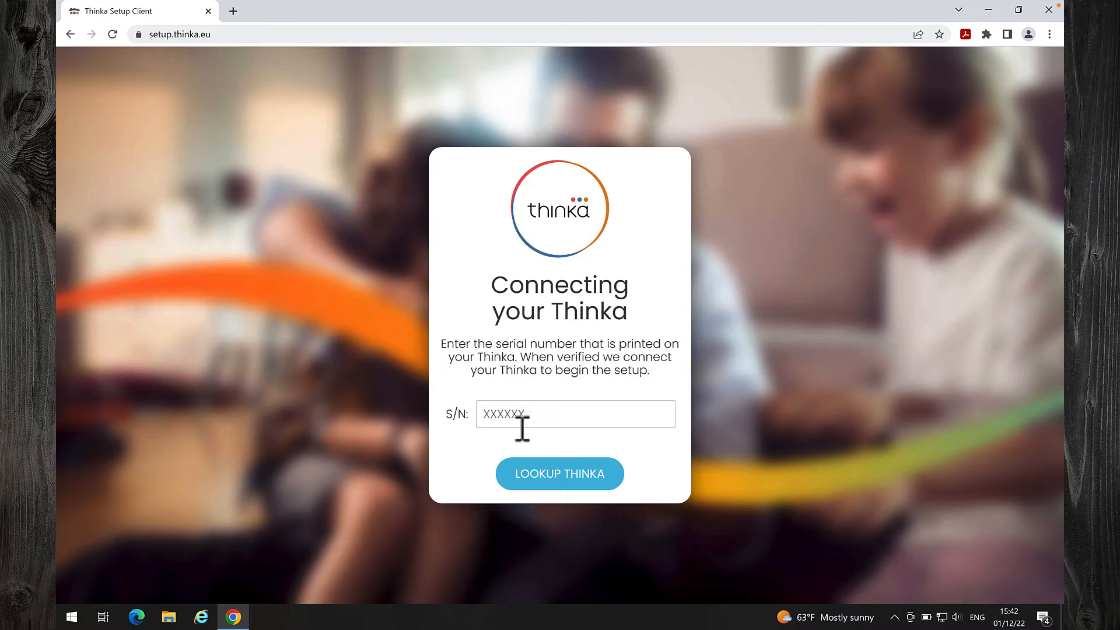
{"action": "type", "text": "YGUGER"}
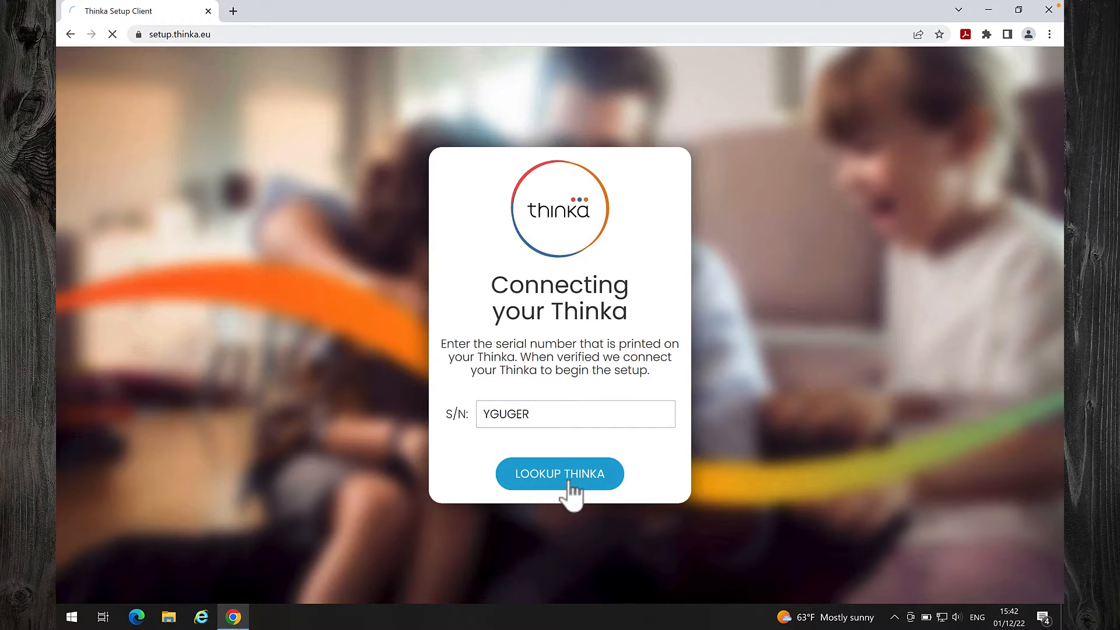
{"action": "left_click", "coordinate": [559, 474]}
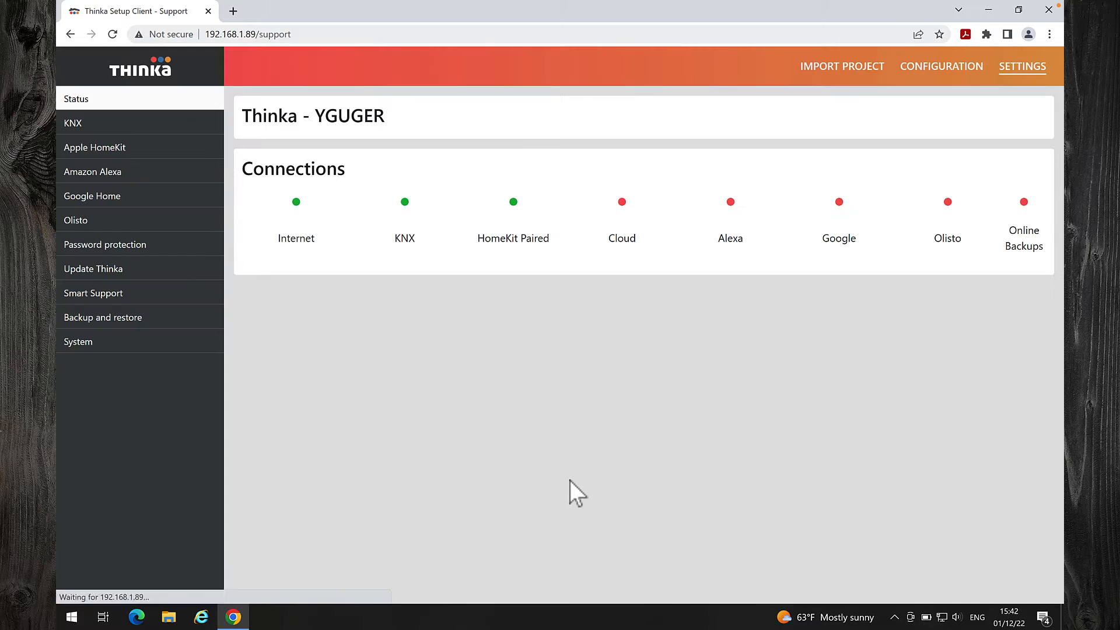
Step: From Smart Support, start VPN KNX access until 08/12/2022 and get the VPN profile
{"action": "left_click", "coordinate": [92, 292]}
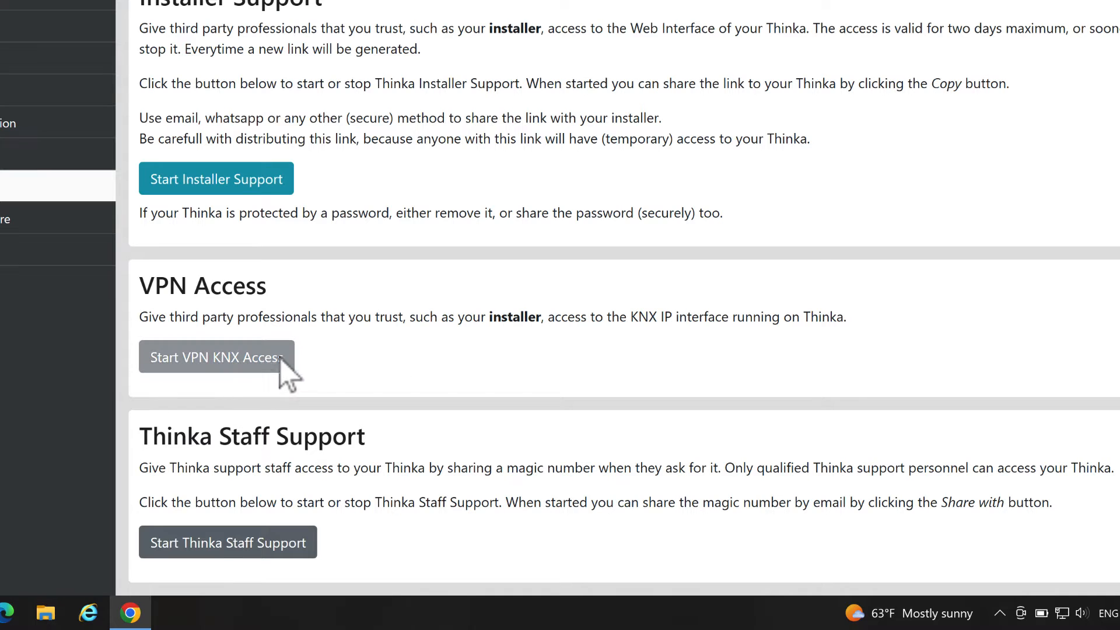
{"action": "left_click", "coordinate": [215, 357]}
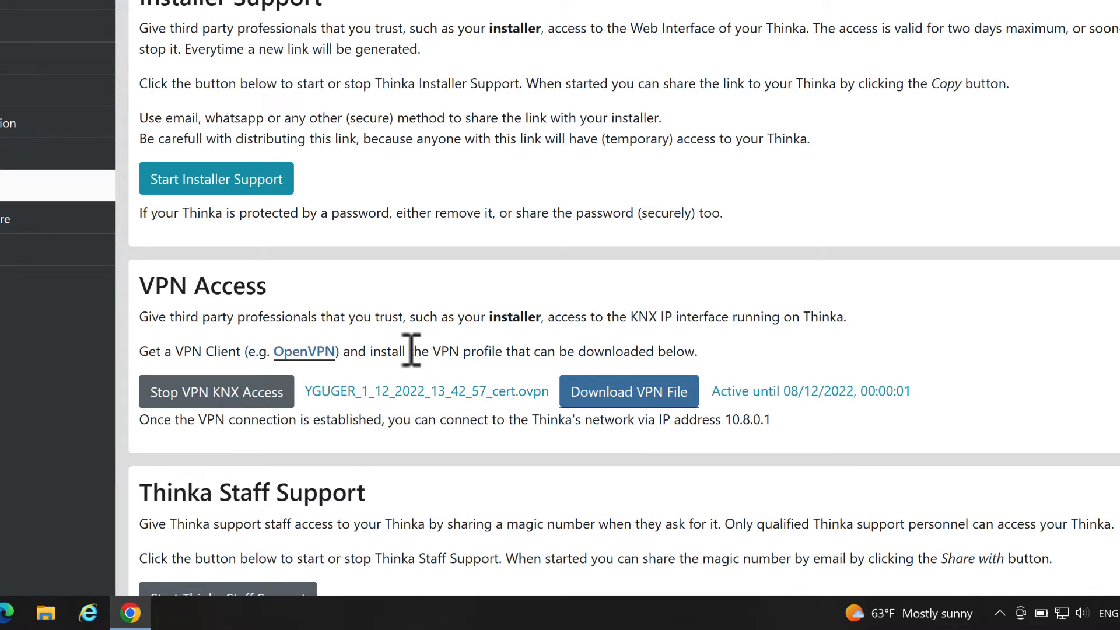
{"action": "mouse_move", "coordinate": [793, 350]}
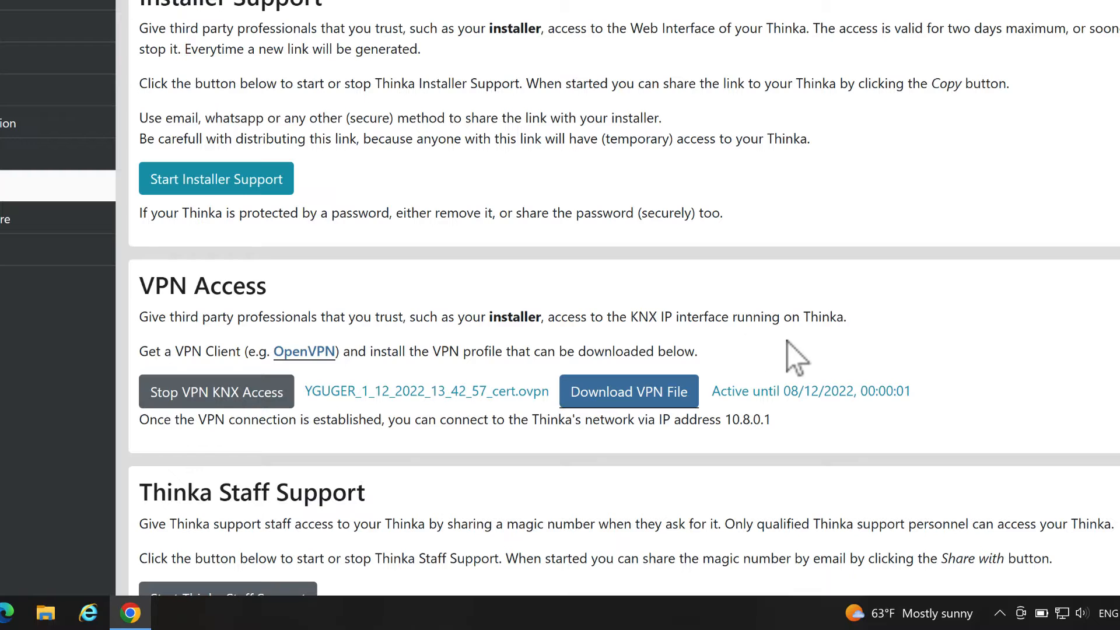
{"action": "scroll", "scroll_direction": "down", "scroll_amount": 3}
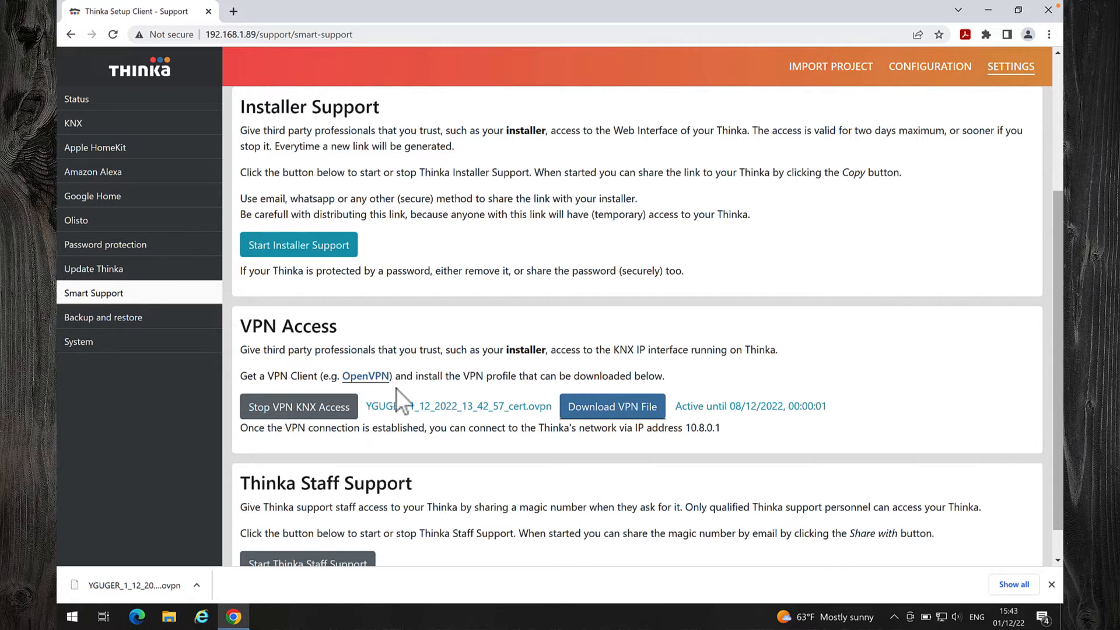
{"action": "left_click", "coordinate": [612, 406]}
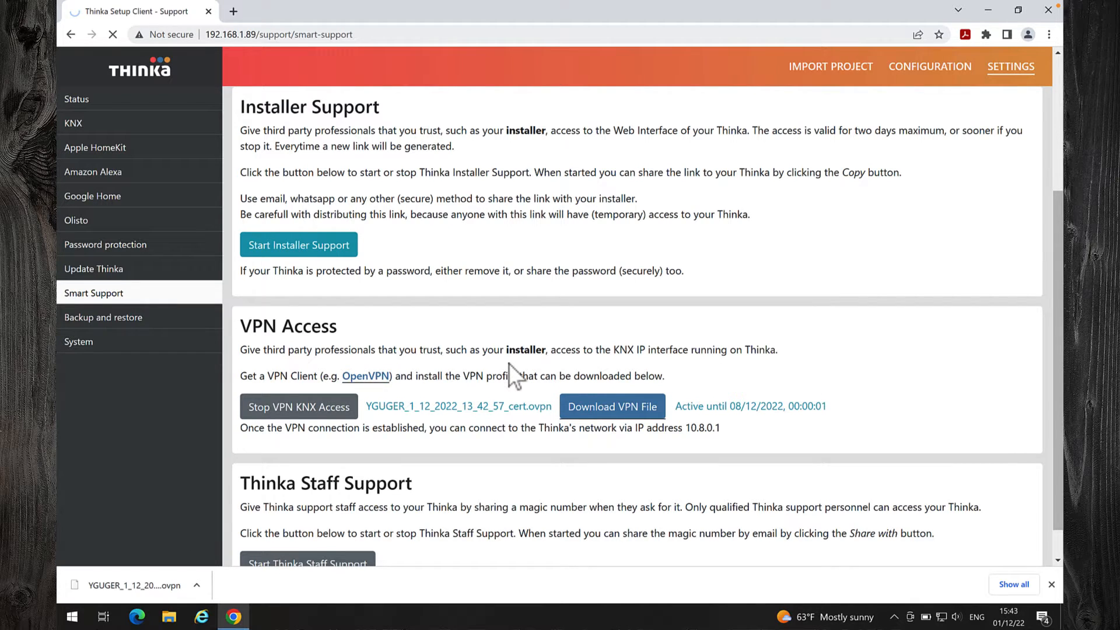
Step: Download the 64-bit Windows OpenVPN-2.5.8-I603-amd64.msi installer from Community Downloads
{"action": "left_click", "coordinate": [365, 375]}
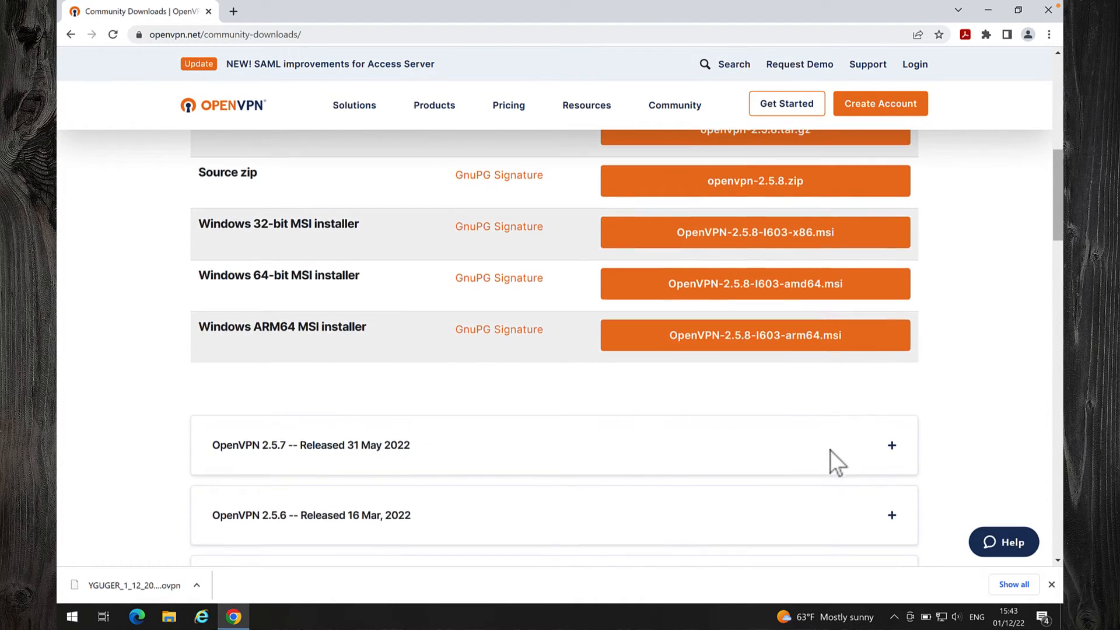
{"action": "left_click", "coordinate": [754, 290]}
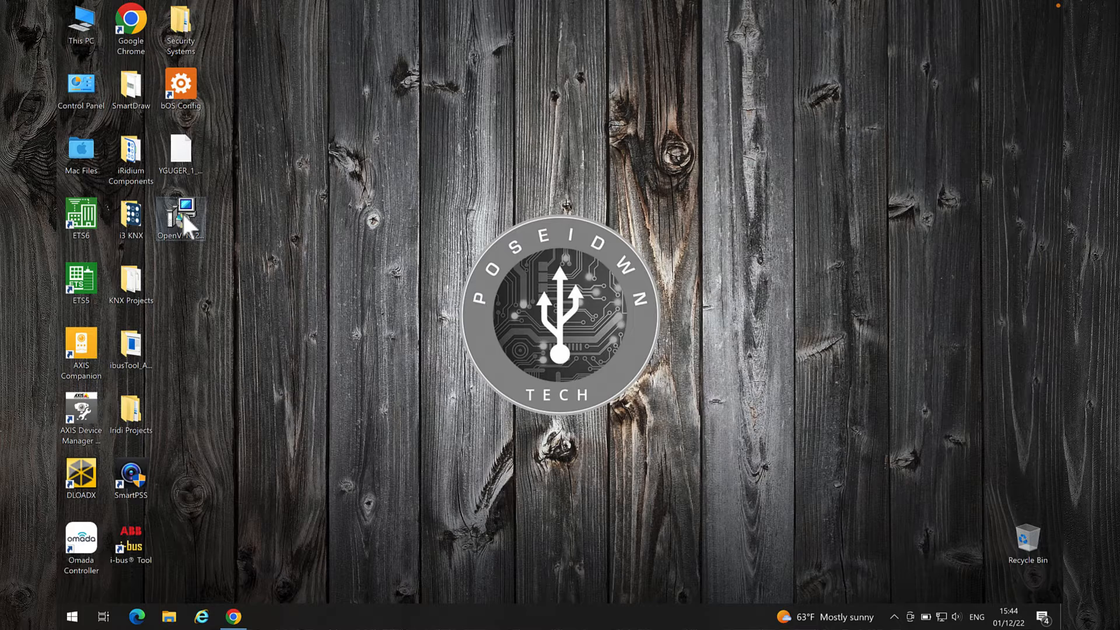
Step: Install OpenVPN 2.5.8 through the custom setup and close the installer when finished
{"action": "double_click", "coordinate": [180, 218]}
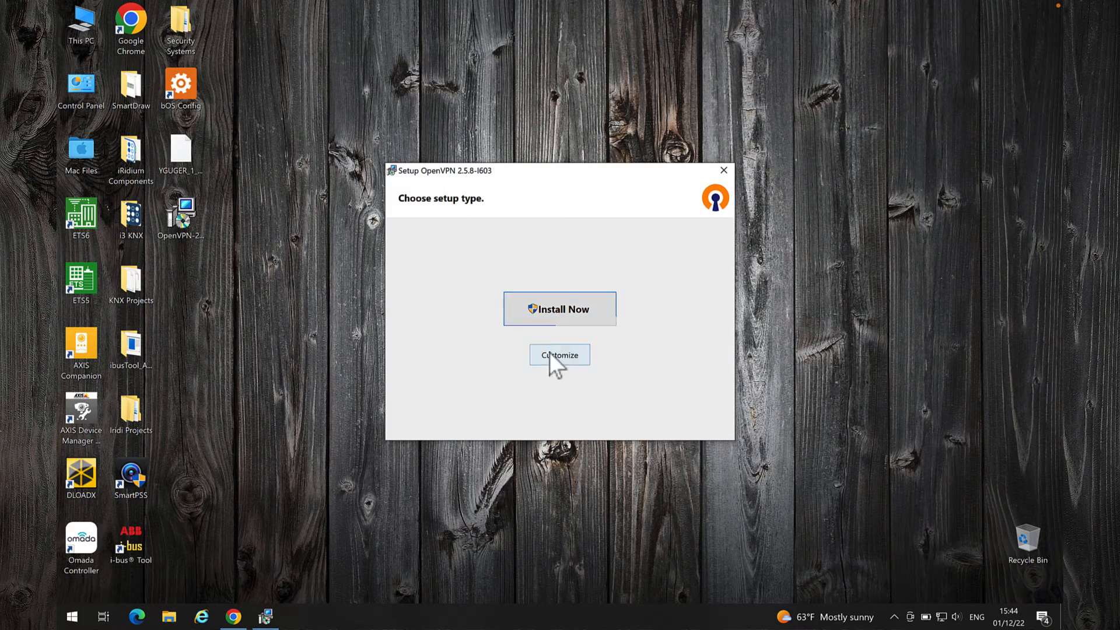
{"action": "left_click", "coordinate": [559, 356]}
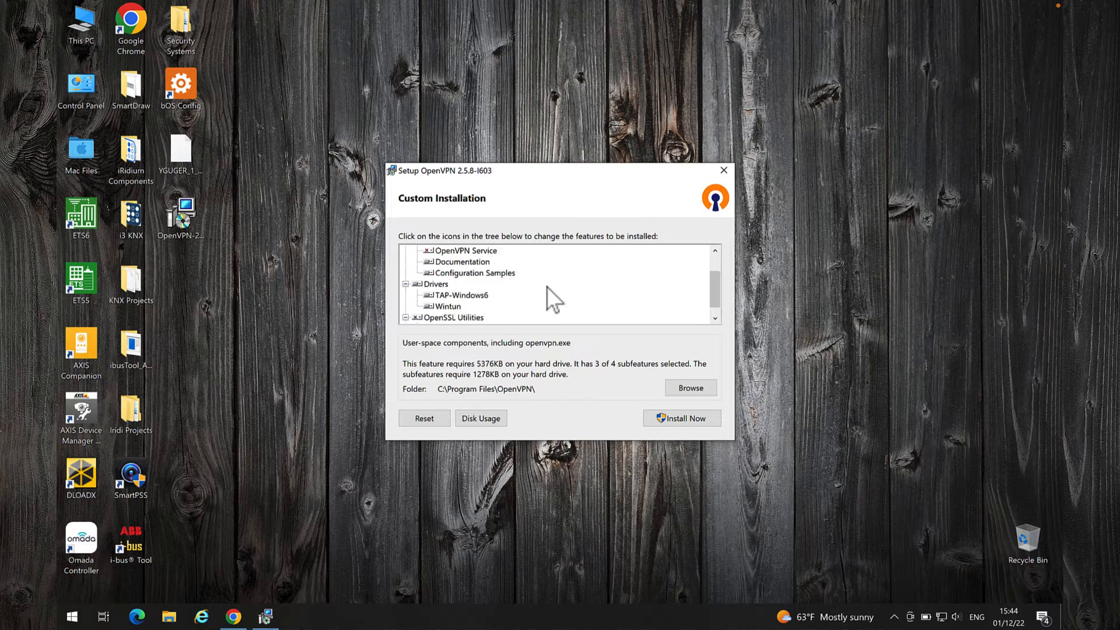
{"action": "left_click", "coordinate": [680, 417]}
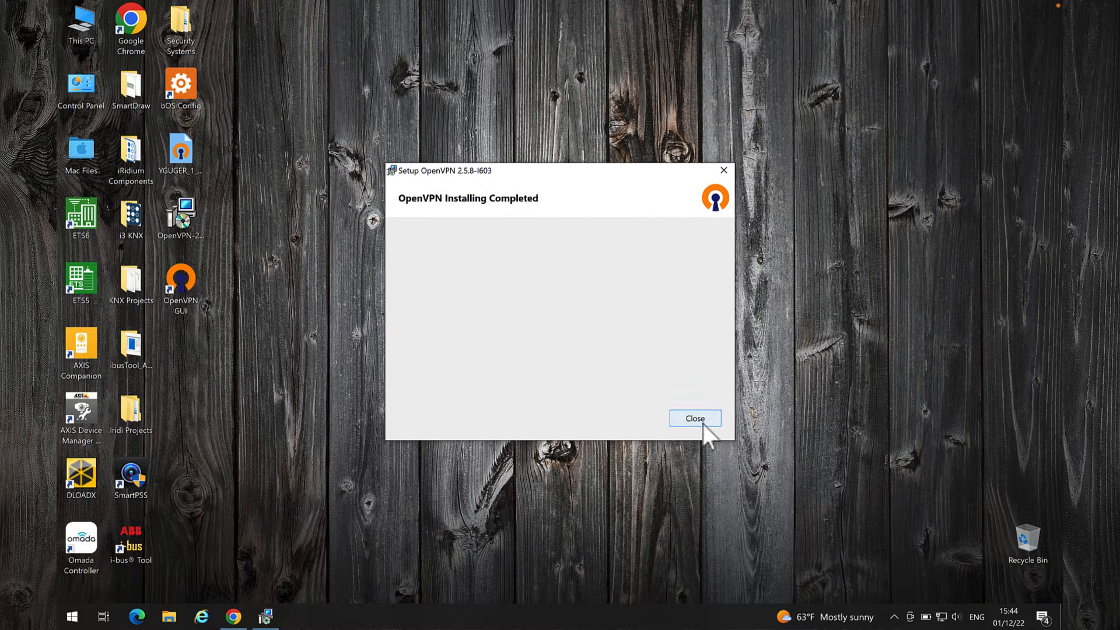
{"action": "left_click", "coordinate": [694, 417]}
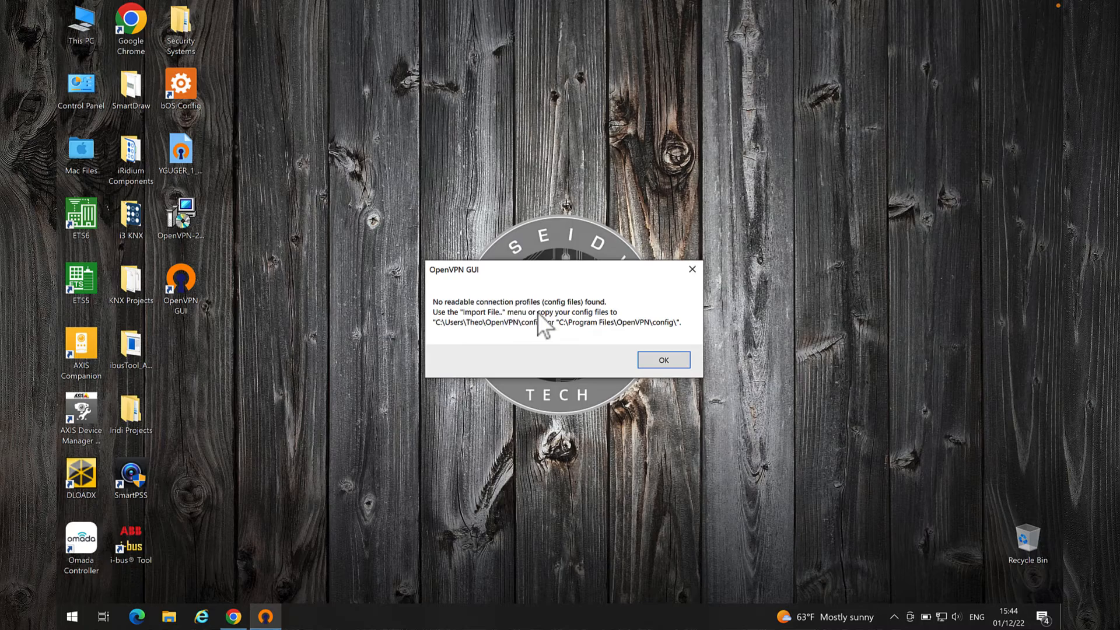
Step: Import the YGUGER_1_12_2022 .ovpn profile from the Desktop into OpenVPN GUI
{"action": "left_click", "coordinate": [661, 359]}
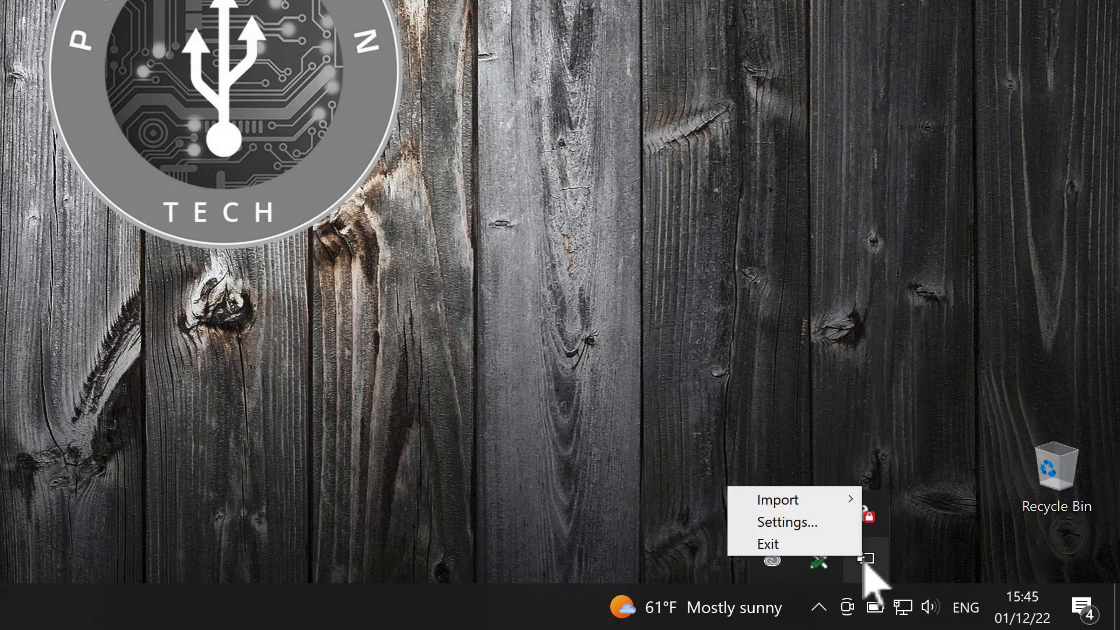
{"action": "mouse_move", "coordinate": [777, 499]}
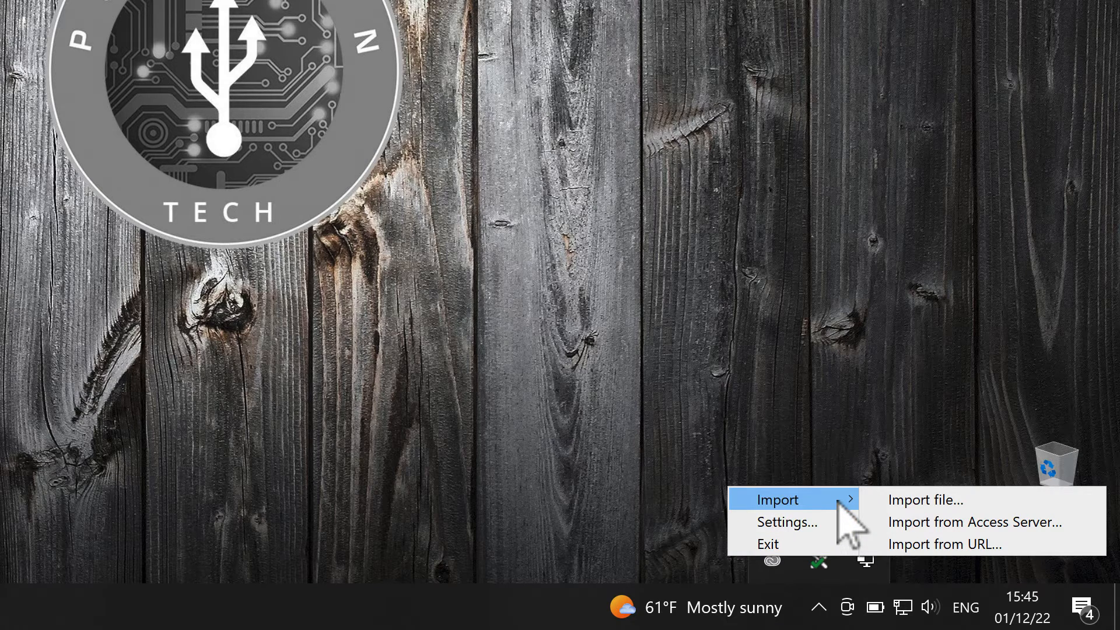
{"action": "mouse_move", "coordinate": [924, 499]}
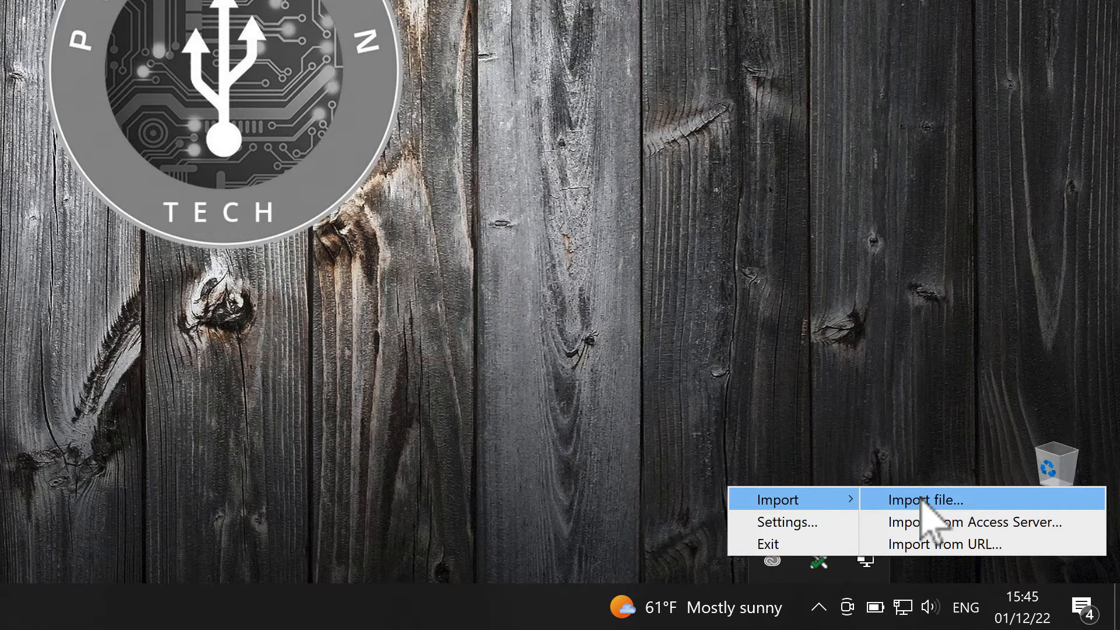
{"action": "left_click", "coordinate": [924, 499]}
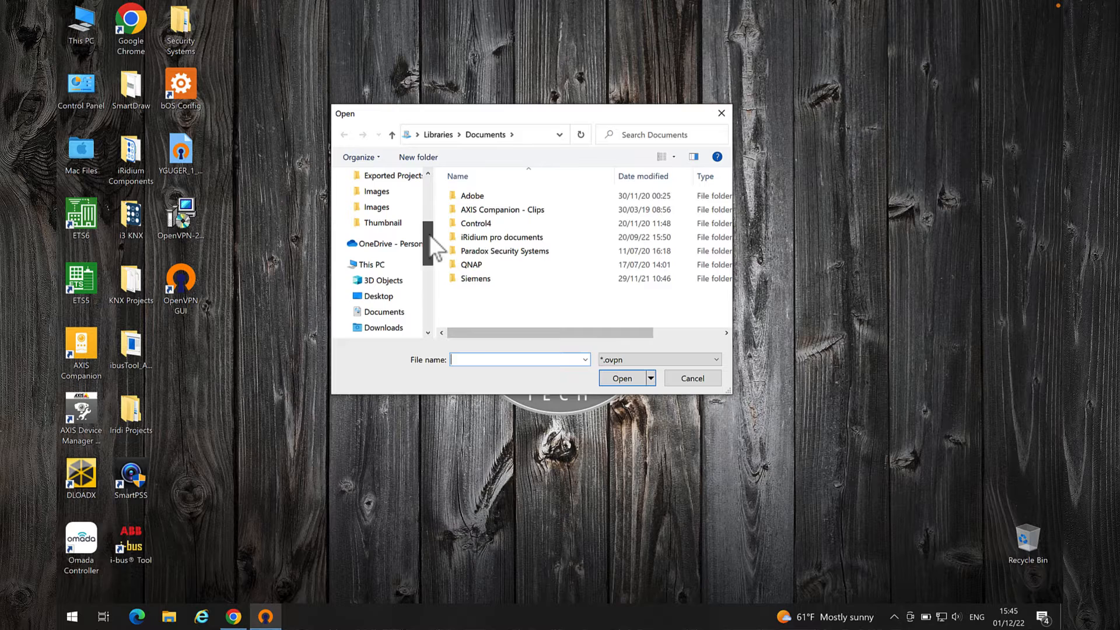
{"action": "left_click", "coordinate": [379, 295]}
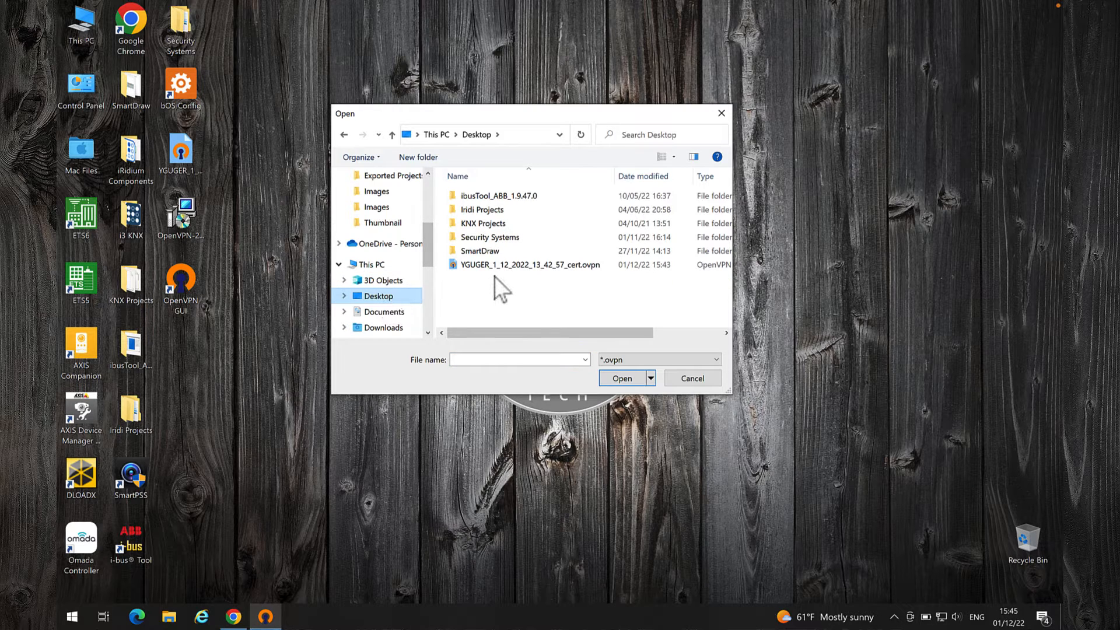
{"action": "left_click", "coordinate": [529, 264]}
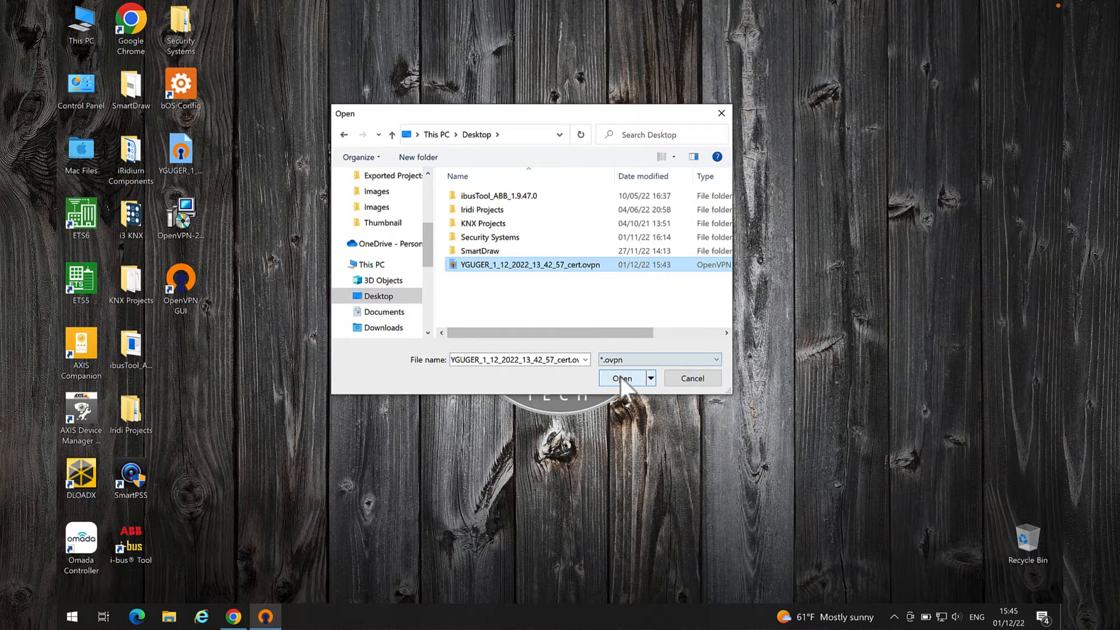
{"action": "left_click", "coordinate": [621, 378]}
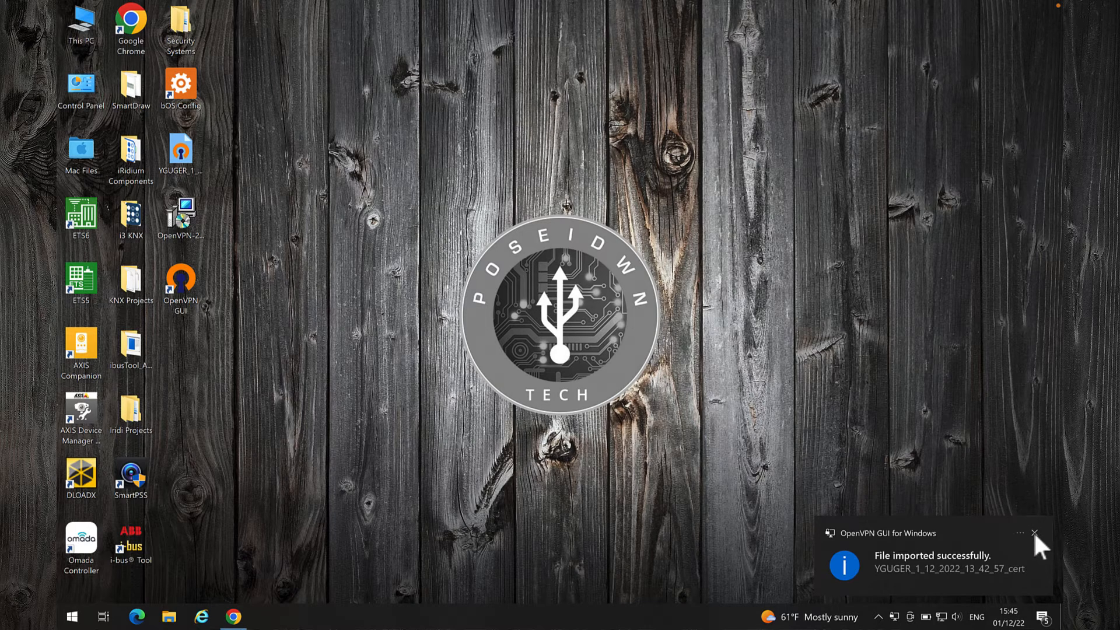
{"action": "left_click", "coordinate": [1034, 533]}
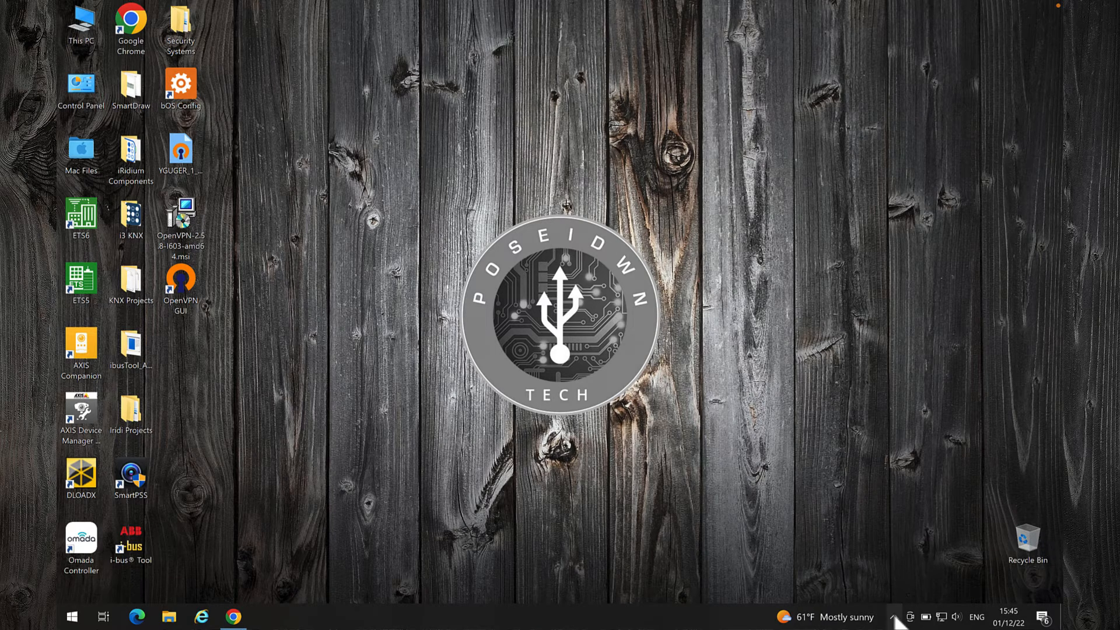
Step: Connect the VPN with the imported Thinka profile from the OpenVPN GUI tray icon
{"action": "left_click", "coordinate": [893, 616]}
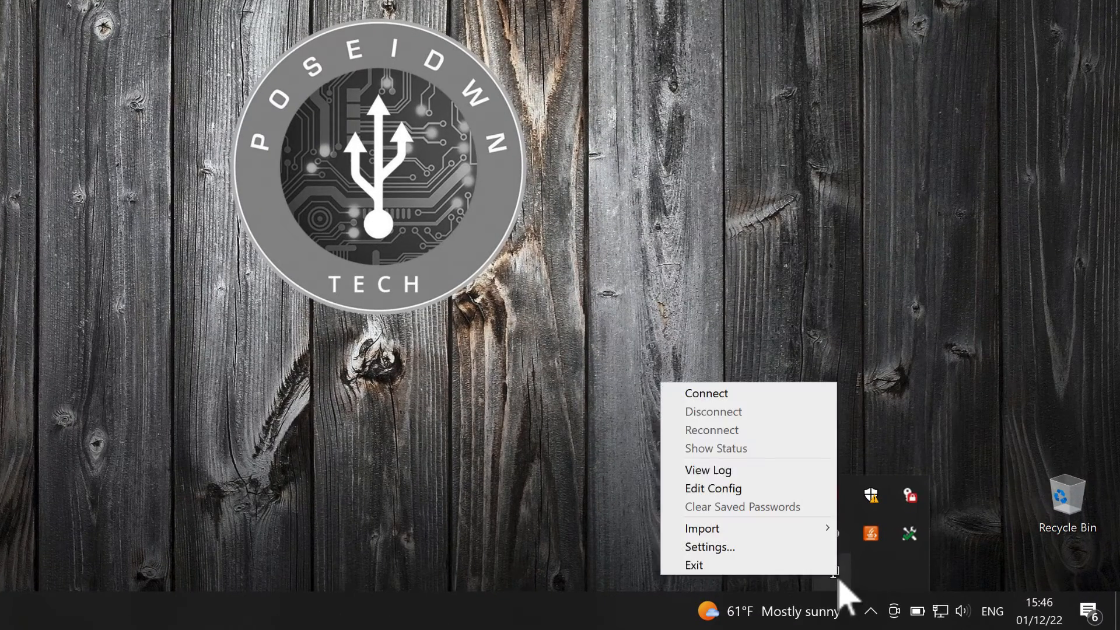
{"action": "left_click", "coordinate": [706, 393]}
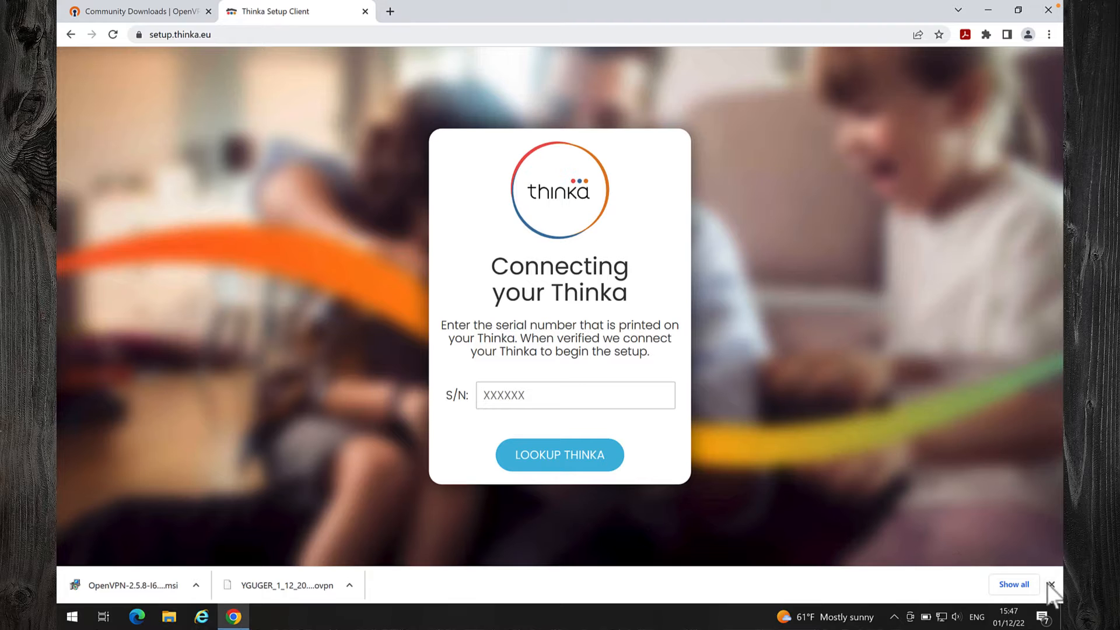
Step: Look up Thinka YGUGER and open its KNX settings showing individual address 1.4.200
{"action": "left_click", "coordinate": [559, 473]}
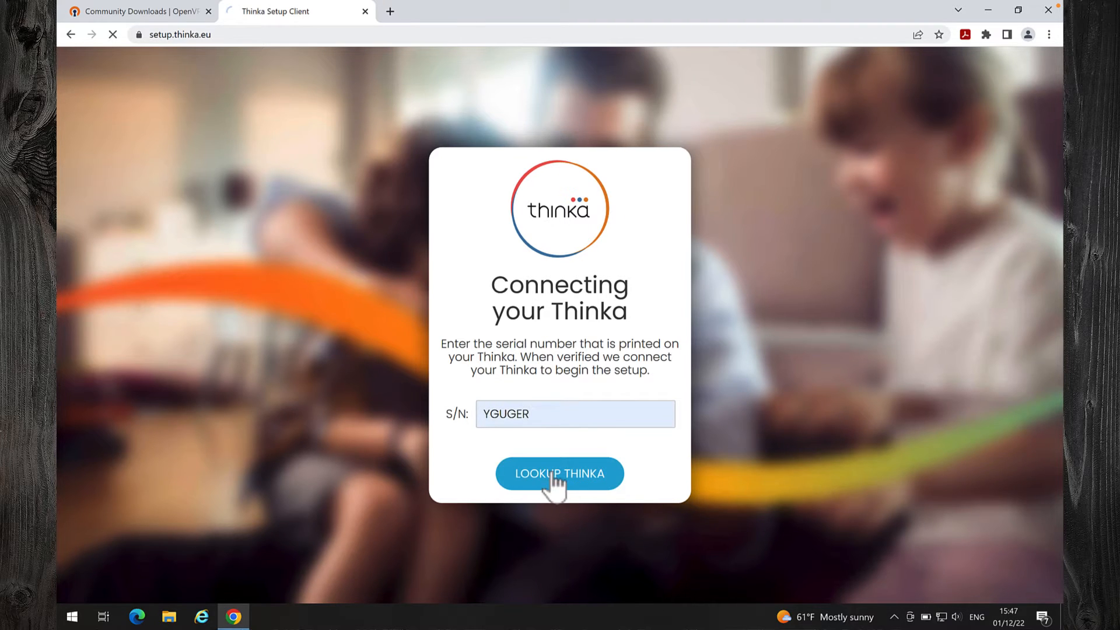
{"action": "left_click", "coordinate": [559, 474]}
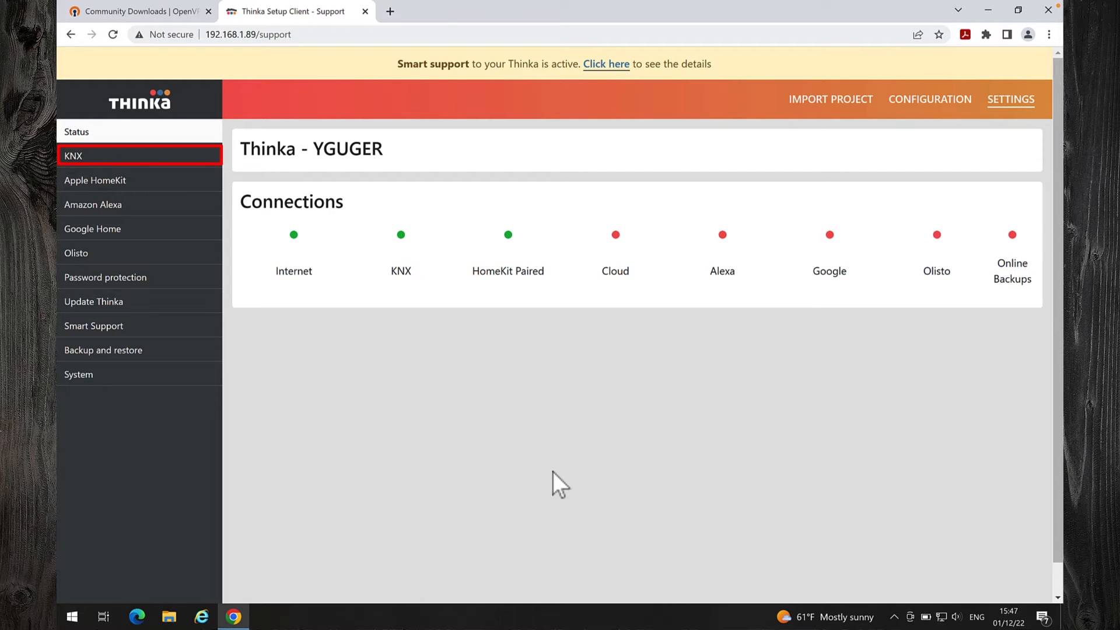
{"action": "left_click", "coordinate": [72, 156]}
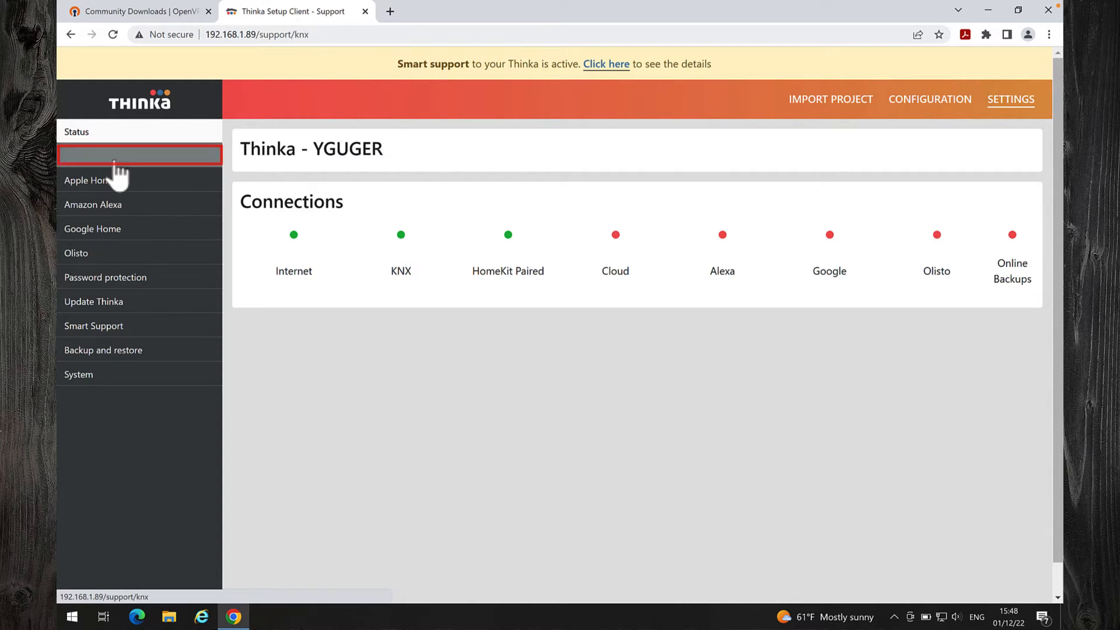
{"action": "left_click", "coordinate": [139, 153]}
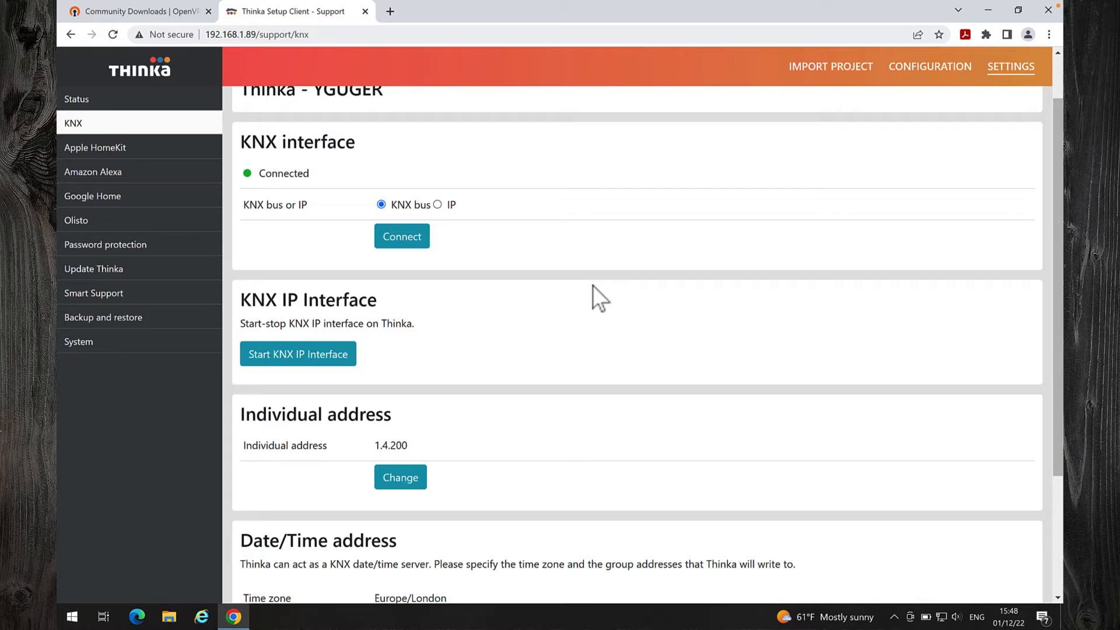
Step: Scroll down the Thinka's KNX page and start its KNX IP interface
{"action": "scroll", "scroll_direction": "down", "scroll_amount": 3}
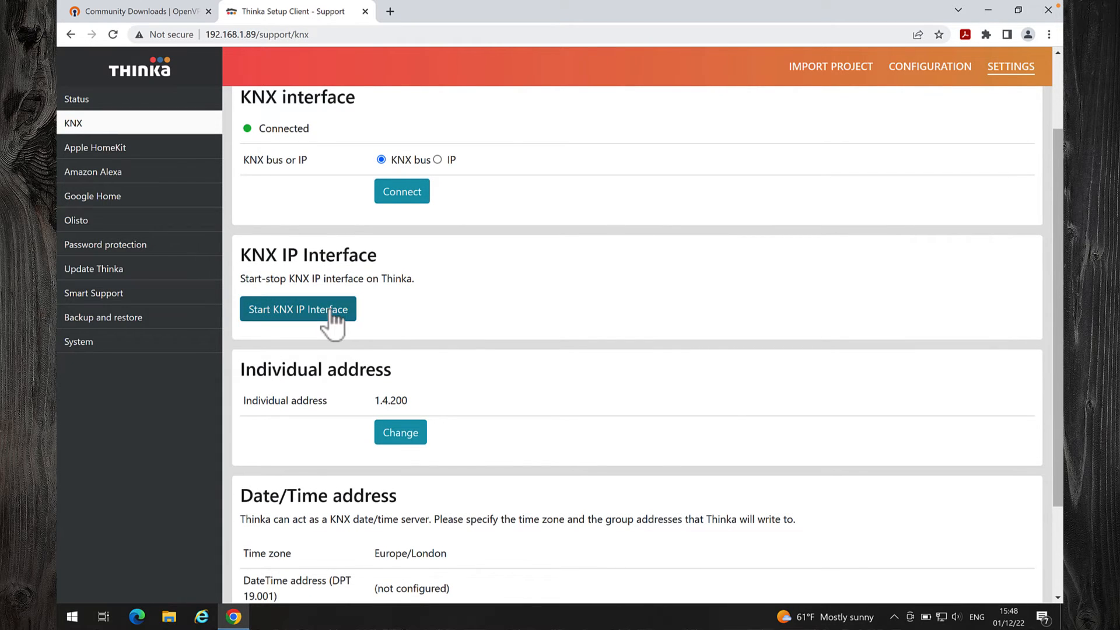
{"action": "left_click", "coordinate": [298, 308]}
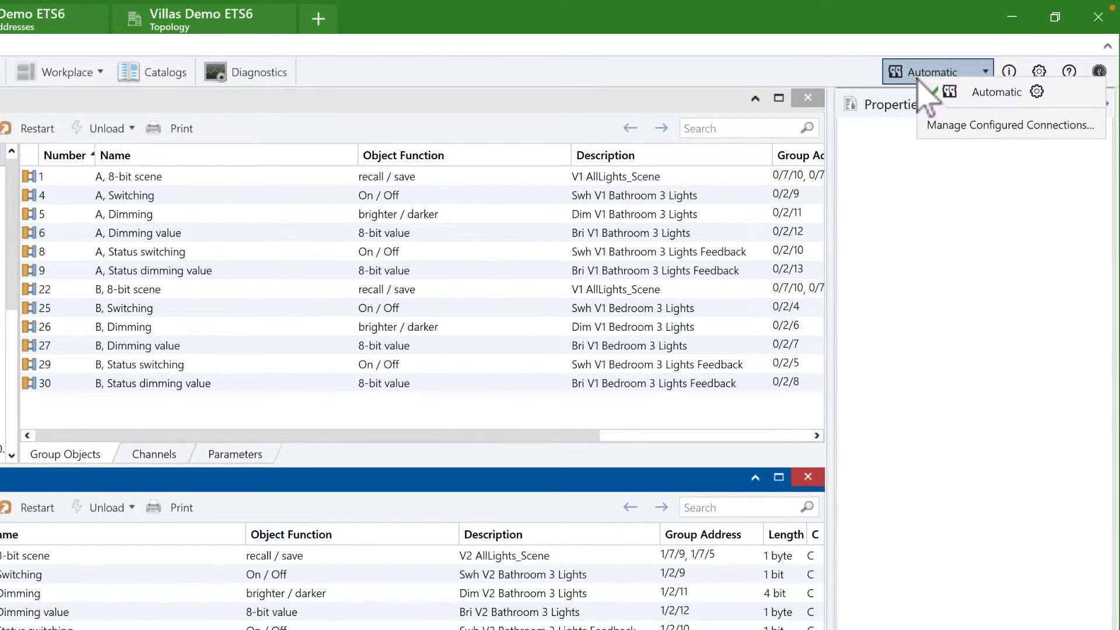
Step: Add IP tunneling connection 'Thinka KNX' (10.8.0.1, address 1.4.200), test it, and save
{"action": "left_click", "coordinate": [1010, 125]}
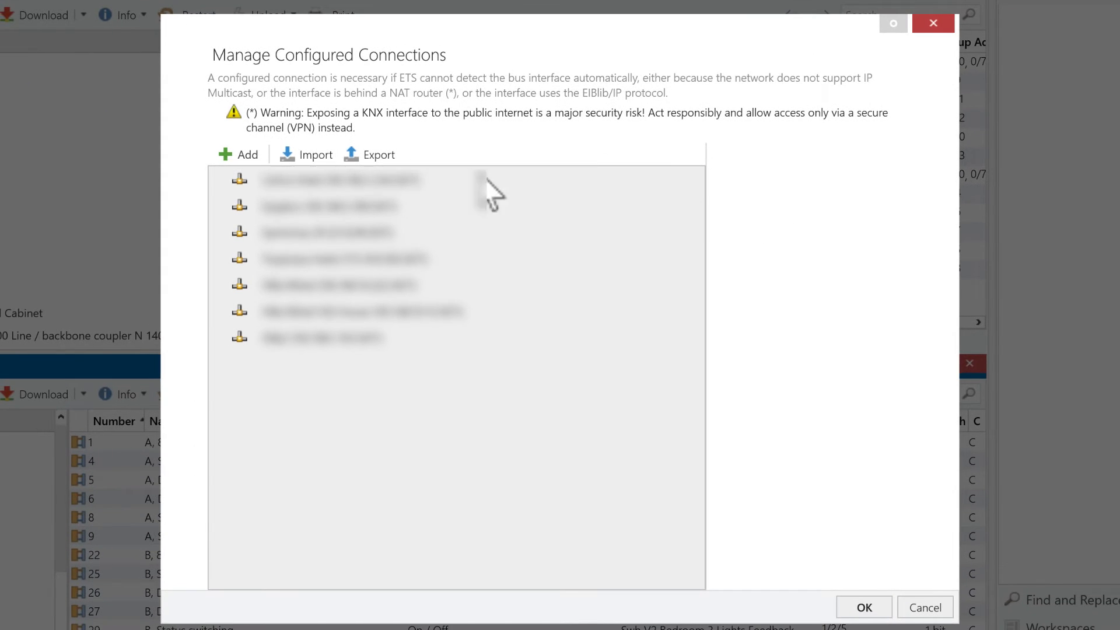
{"action": "left_click", "coordinate": [246, 154]}
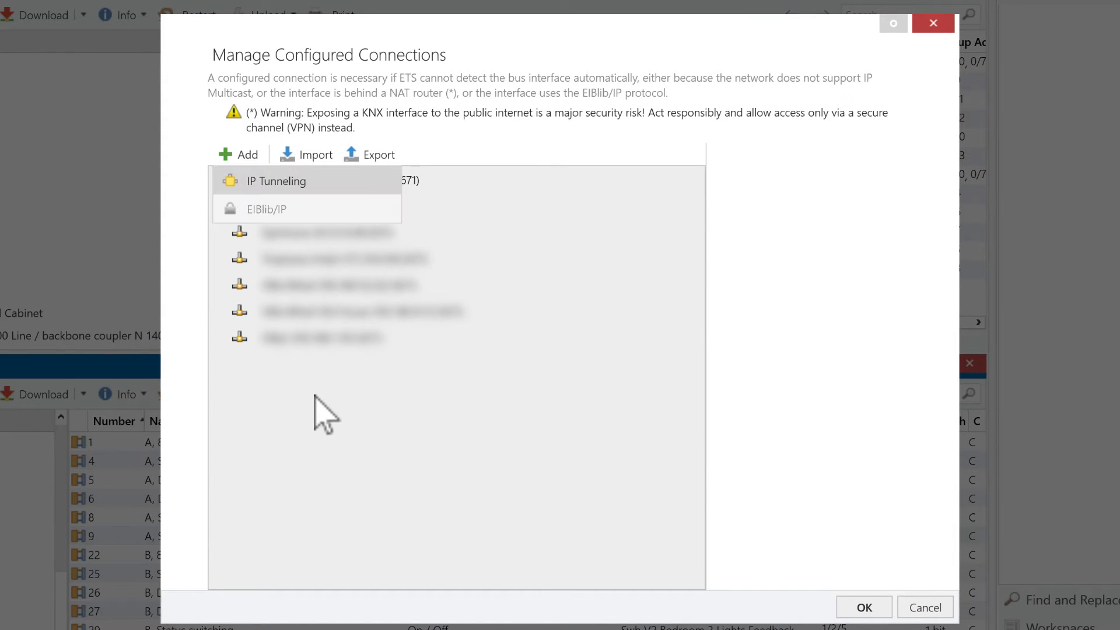
{"action": "left_click", "coordinate": [275, 181]}
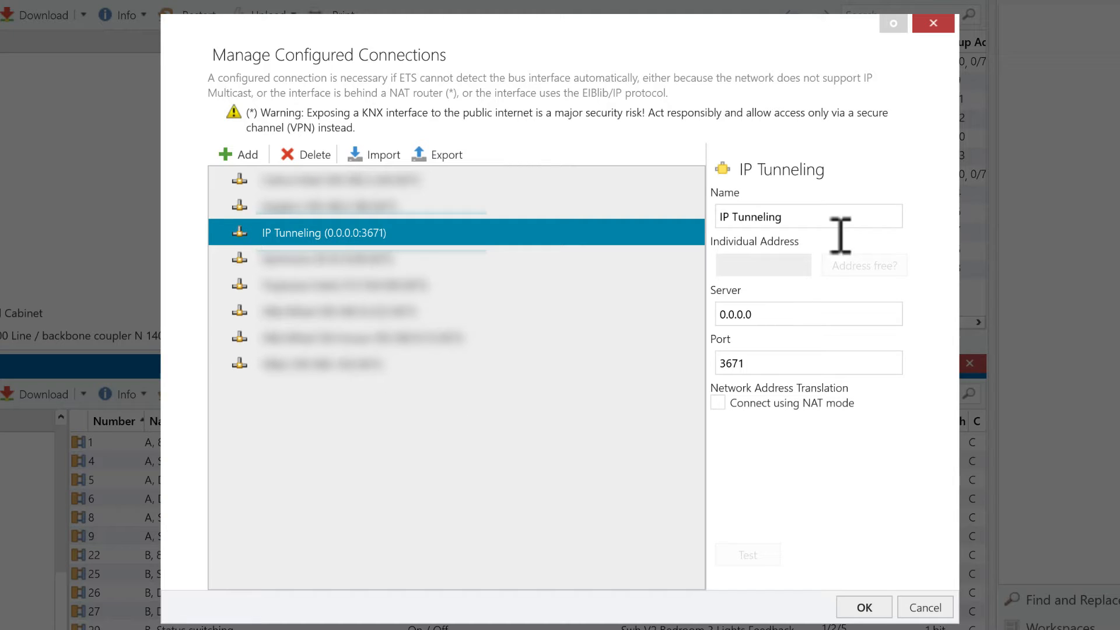
{"action": "type", "text": "Thinka KNX"}
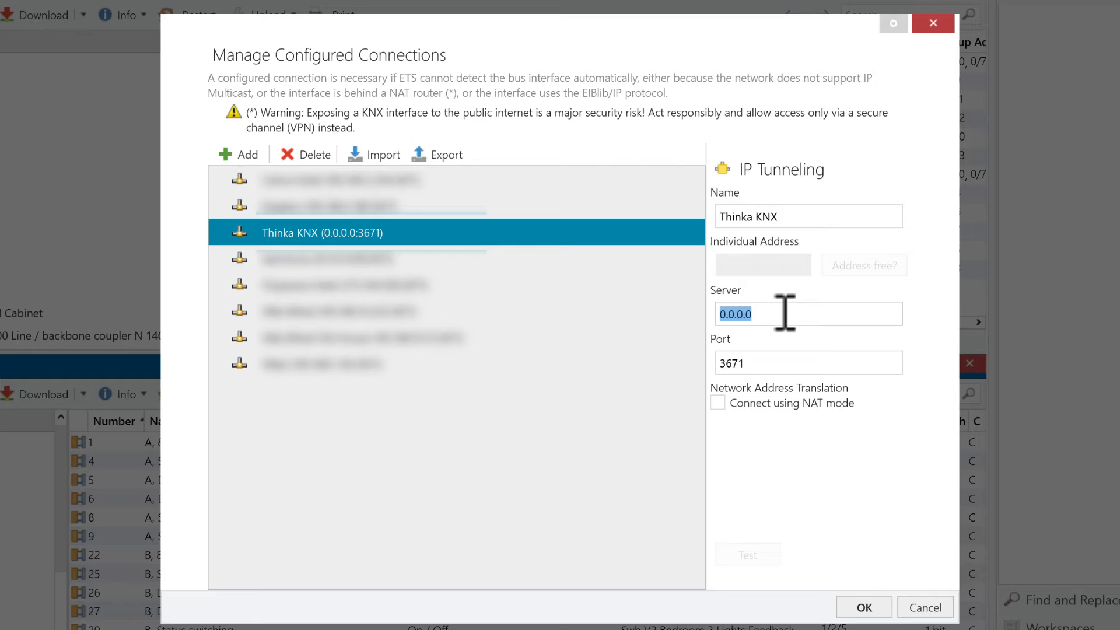
{"action": "type", "text": "10.8"}
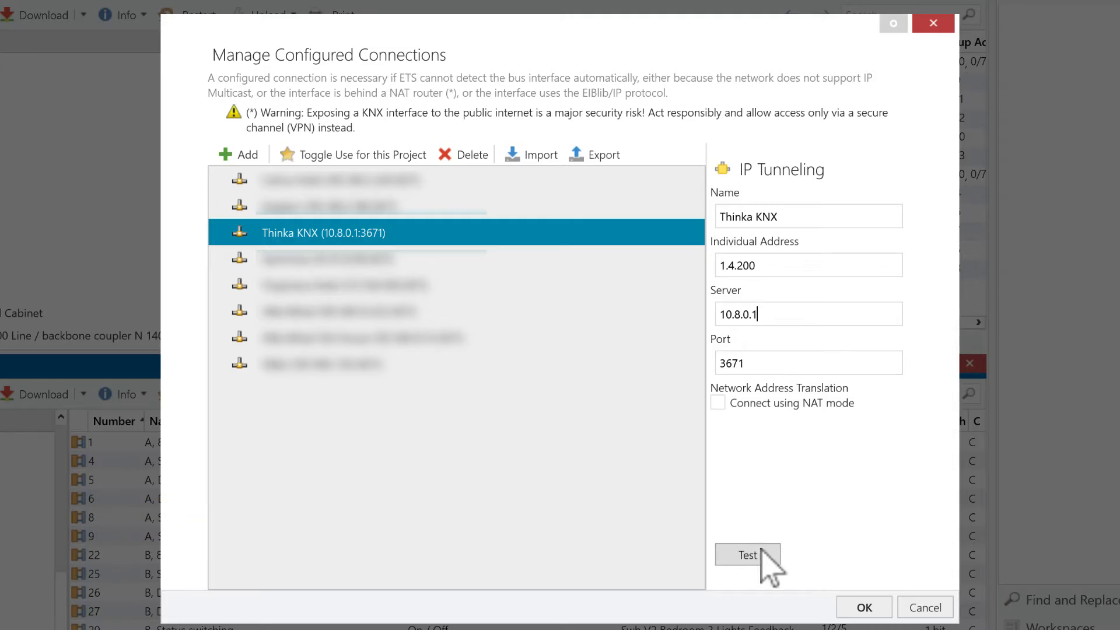
{"action": "left_click", "coordinate": [747, 555]}
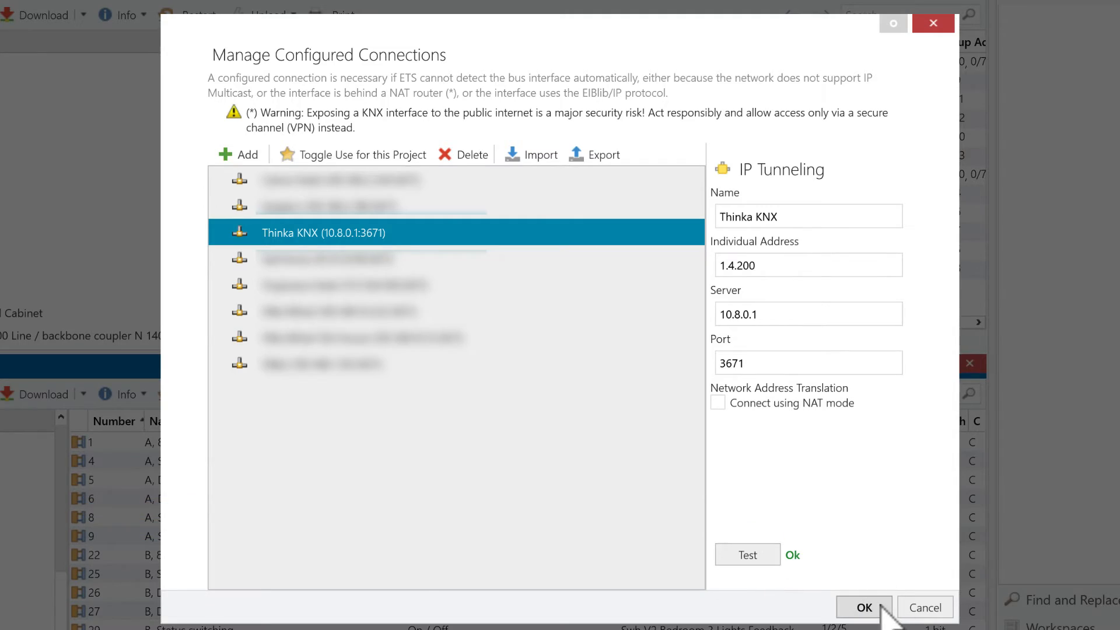
{"action": "left_click", "coordinate": [863, 607]}
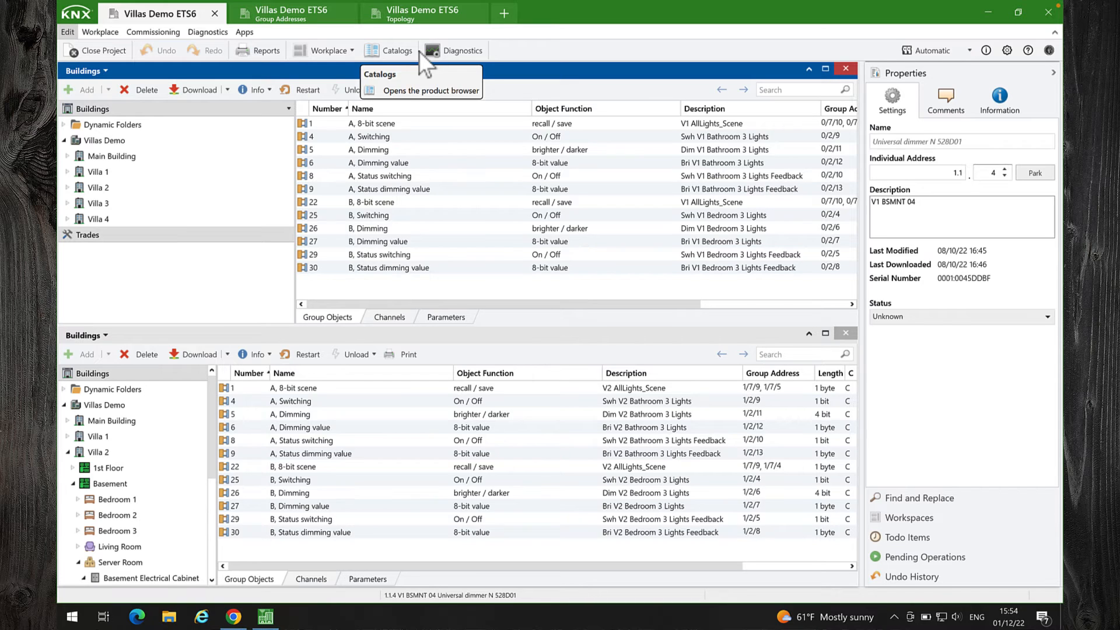
{"action": "mouse_move", "coordinate": [453, 50]}
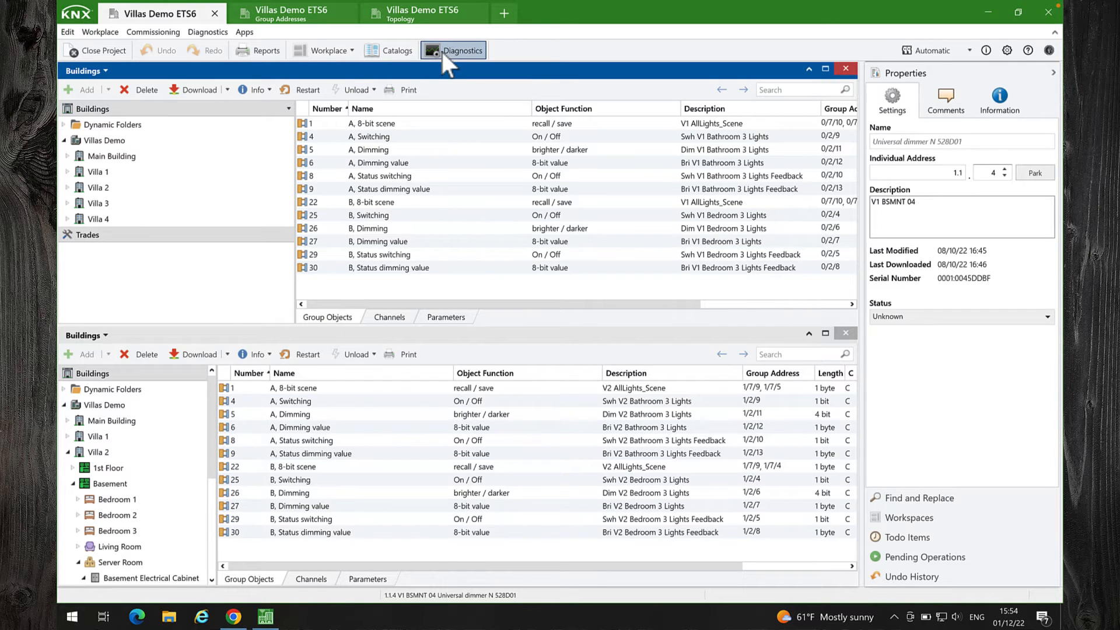
Step: Start the Group Monitor in Diagnostics using the Thinka KNX connection
{"action": "left_click", "coordinate": [452, 50]}
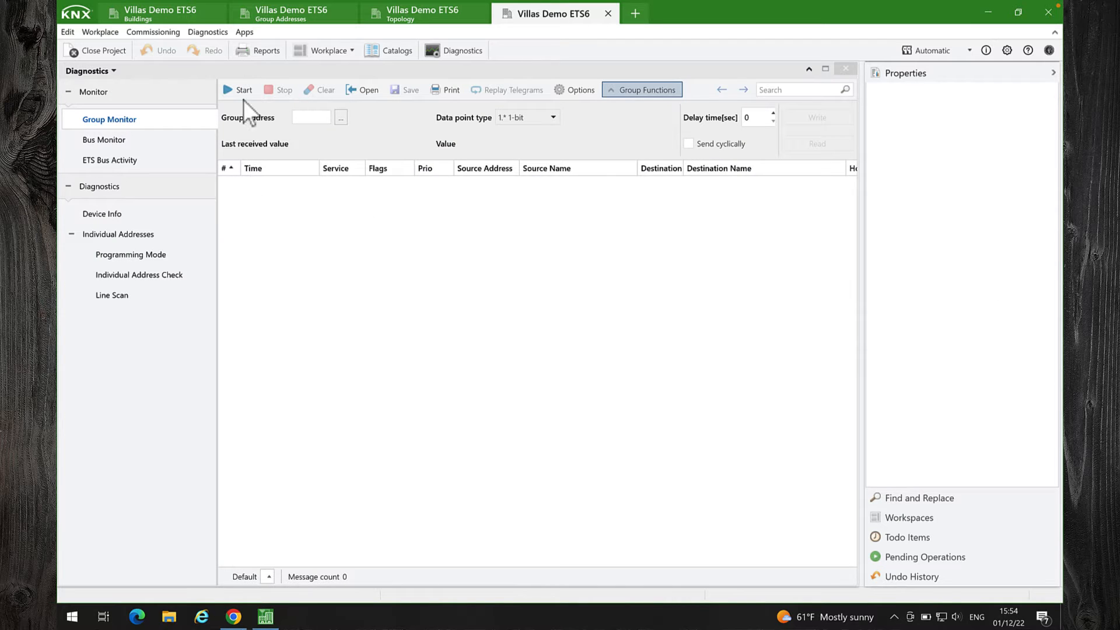
{"action": "left_click", "coordinate": [238, 89]}
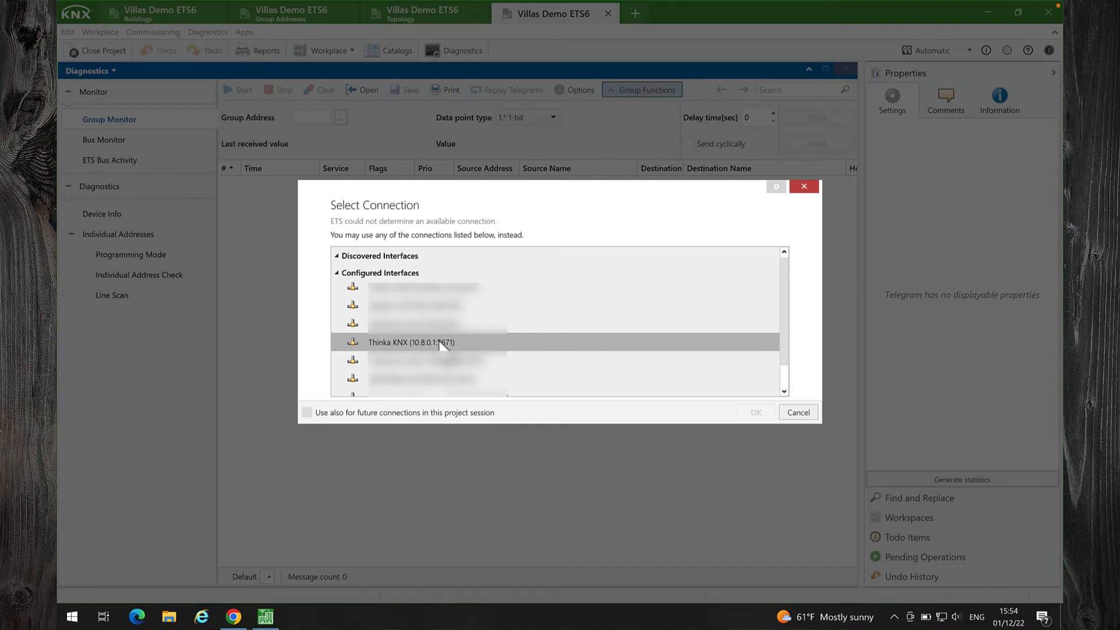
{"action": "left_click", "coordinate": [411, 342]}
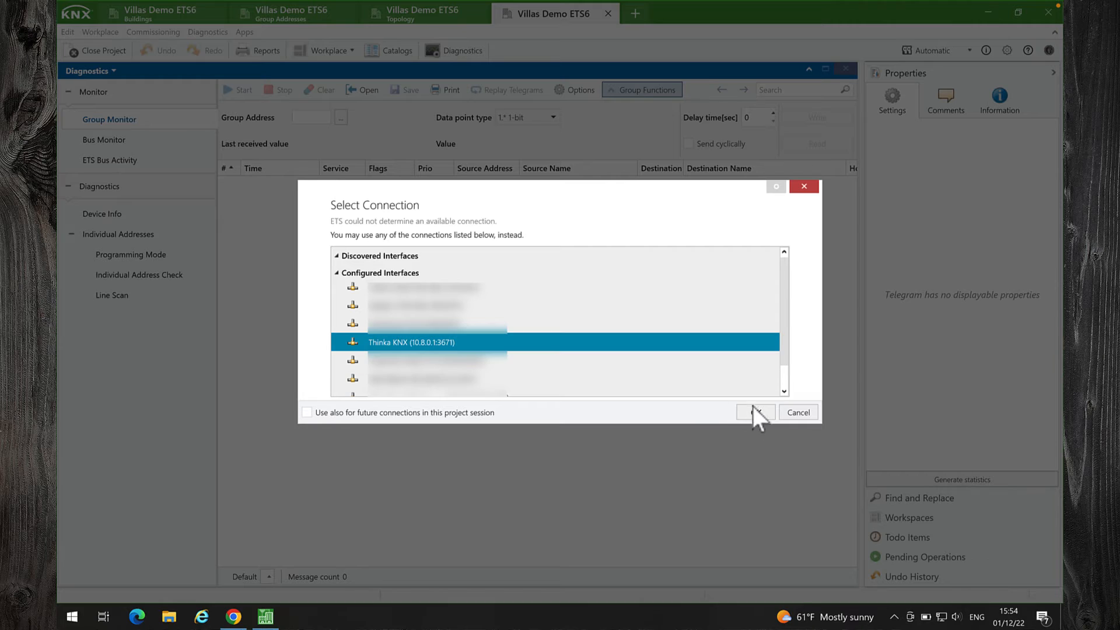
{"action": "left_click", "coordinate": [755, 413]}
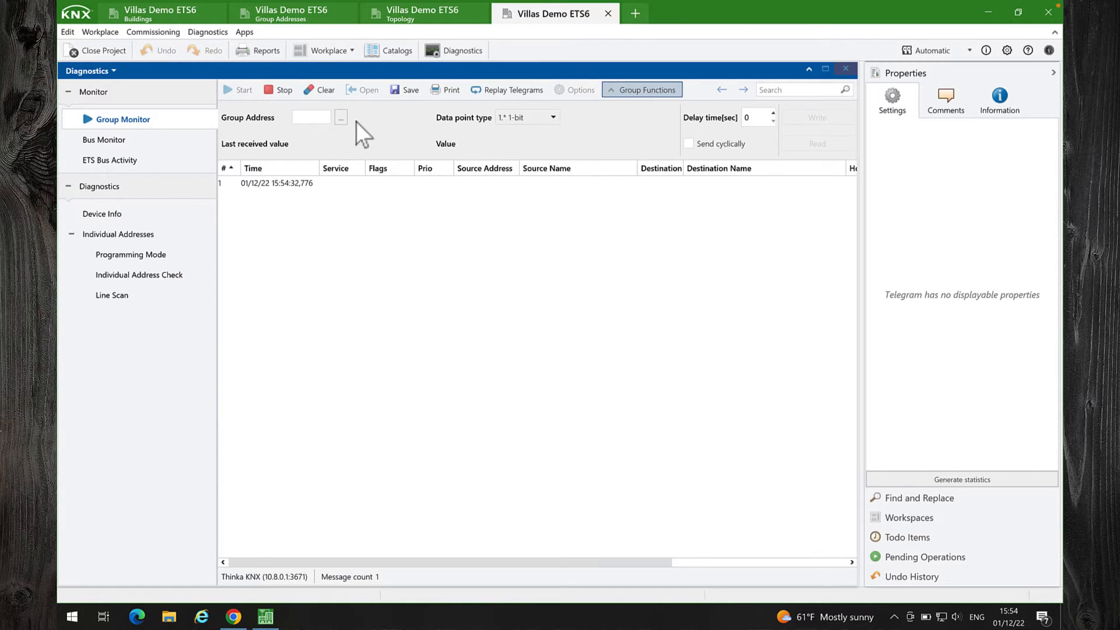
Step: Write switch value On to group address 3/6/6, then stop and clear the monitor
{"action": "type", "text": "3/6/6"}
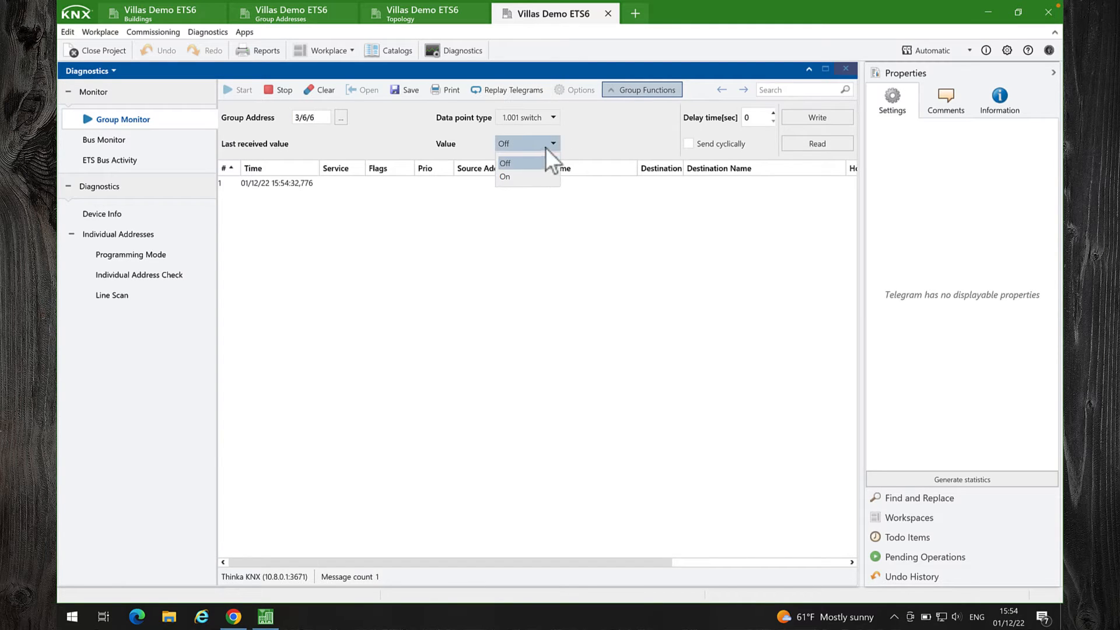
{"action": "left_click", "coordinate": [505, 176]}
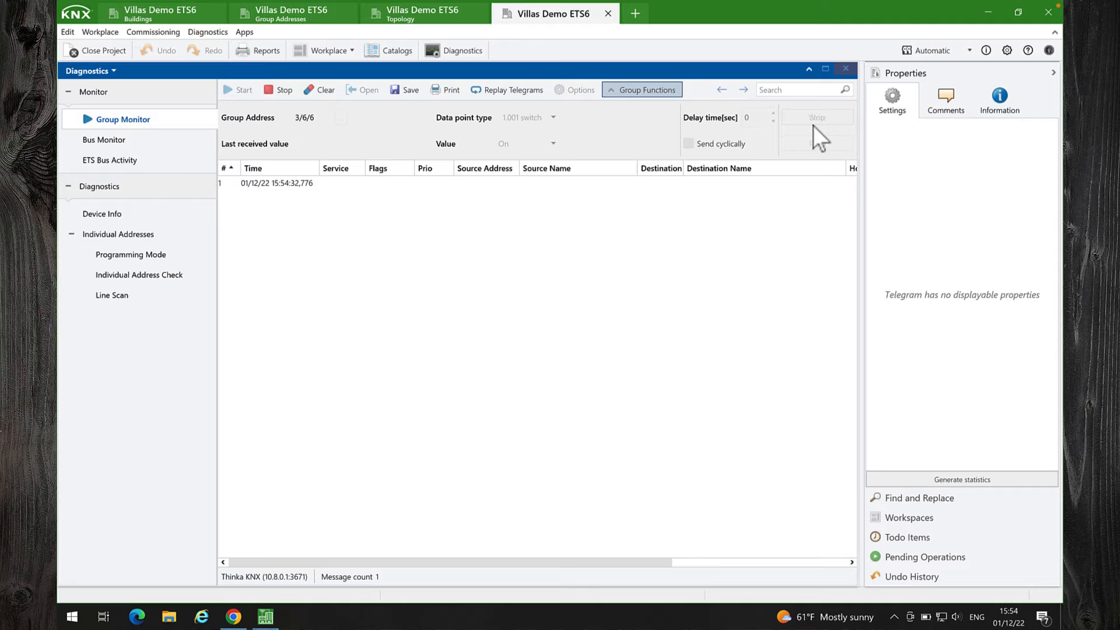
{"action": "left_click", "coordinate": [816, 118]}
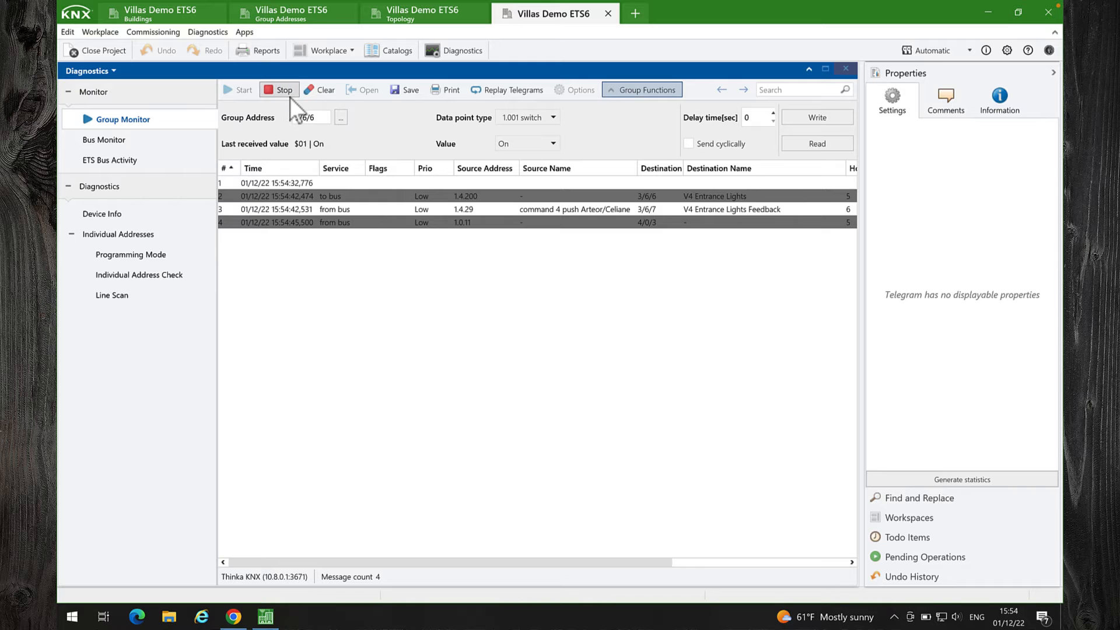
{"action": "left_click", "coordinate": [319, 90]}
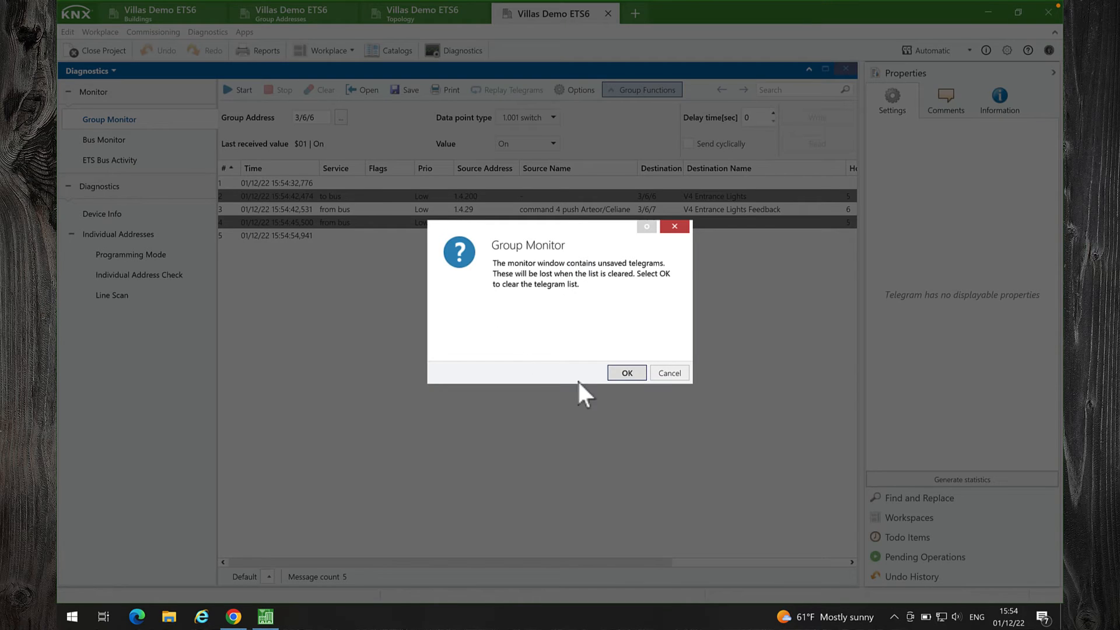
{"action": "left_click", "coordinate": [626, 372]}
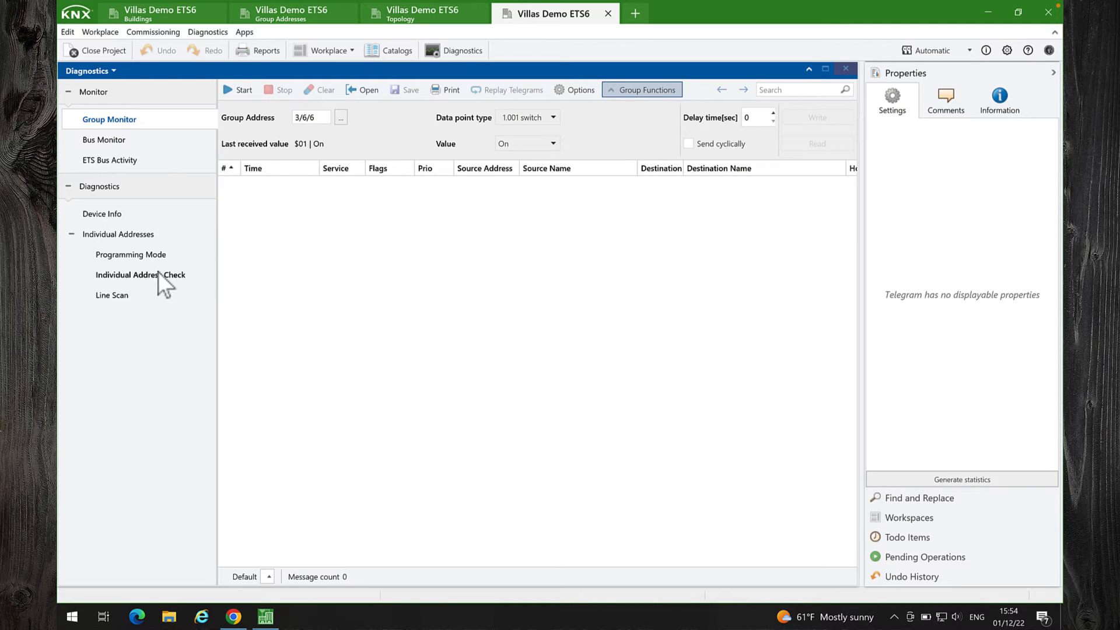
Step: Scan line 1.1 Villa 1 Line via Thinka KNX, keeping that connection for future use
{"action": "left_click", "coordinate": [111, 295]}
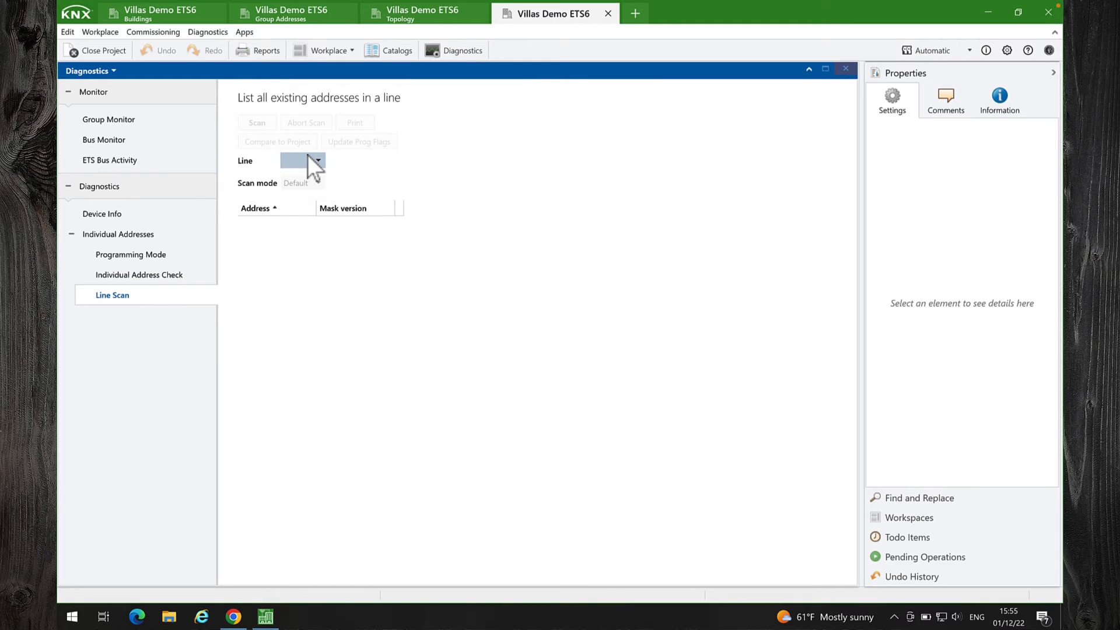
{"action": "left_click", "coordinate": [318, 159]}
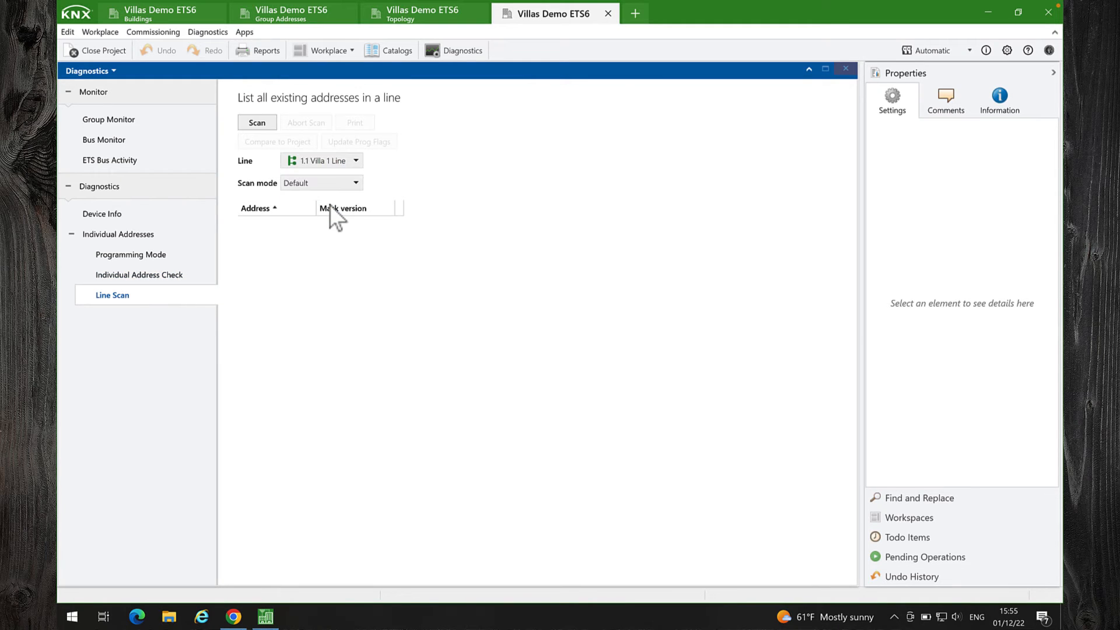
{"action": "left_click", "coordinate": [256, 122]}
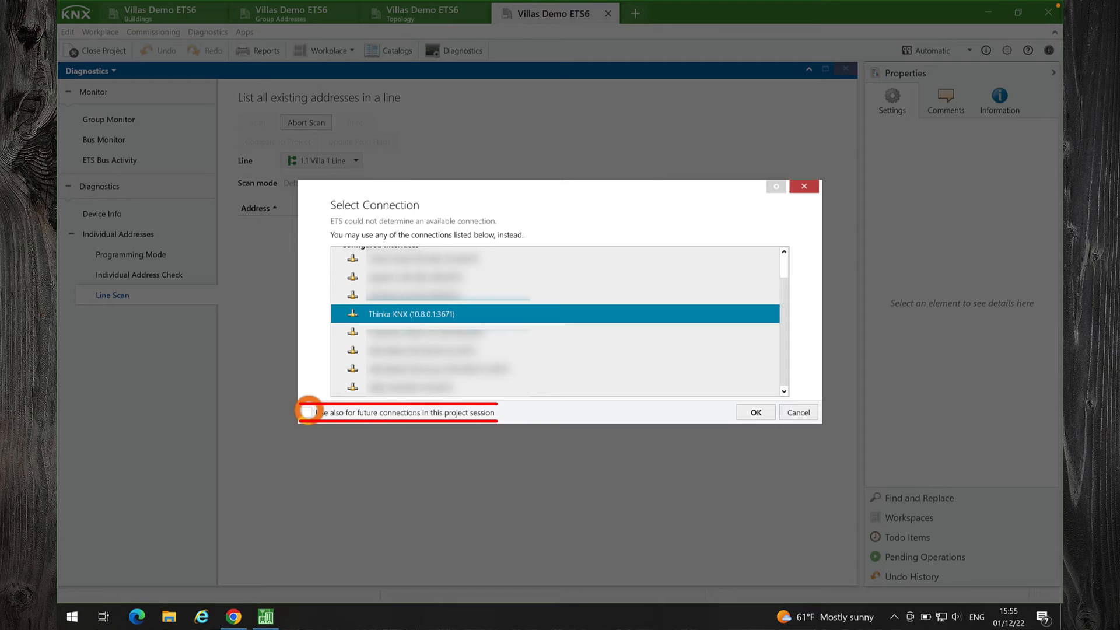
{"action": "left_click", "coordinate": [308, 412]}
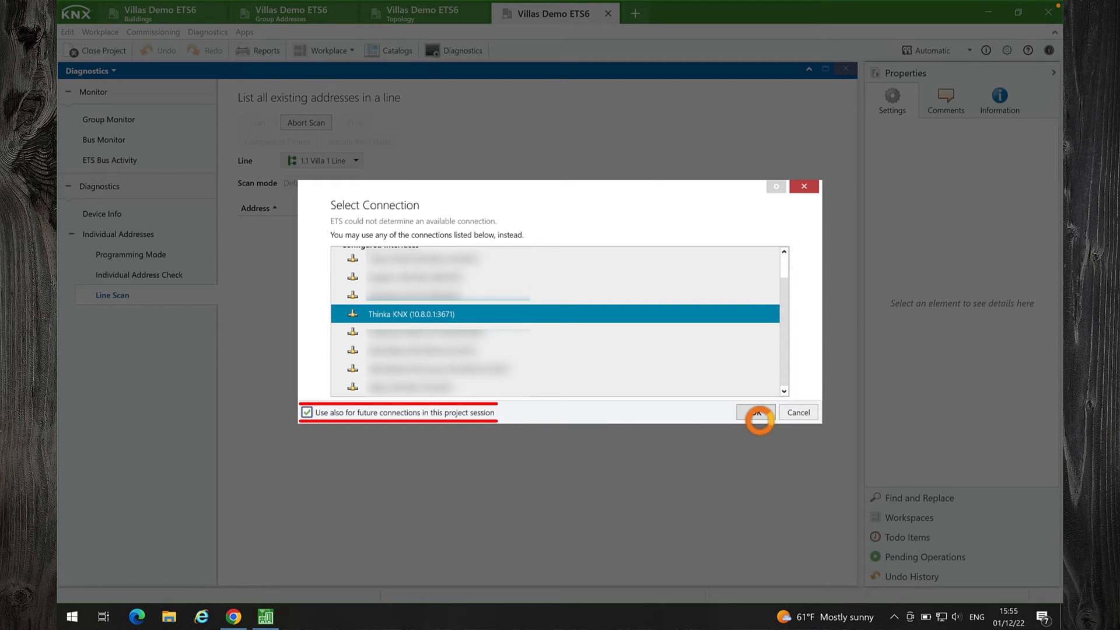
{"action": "left_click", "coordinate": [755, 412]}
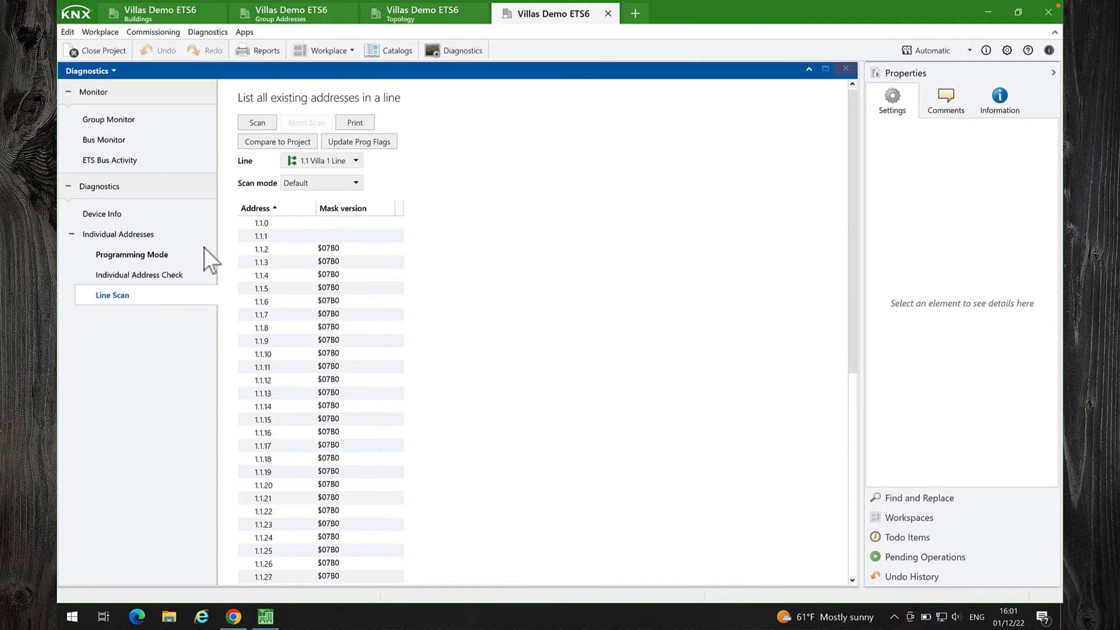
{"action": "left_click", "coordinate": [140, 275]}
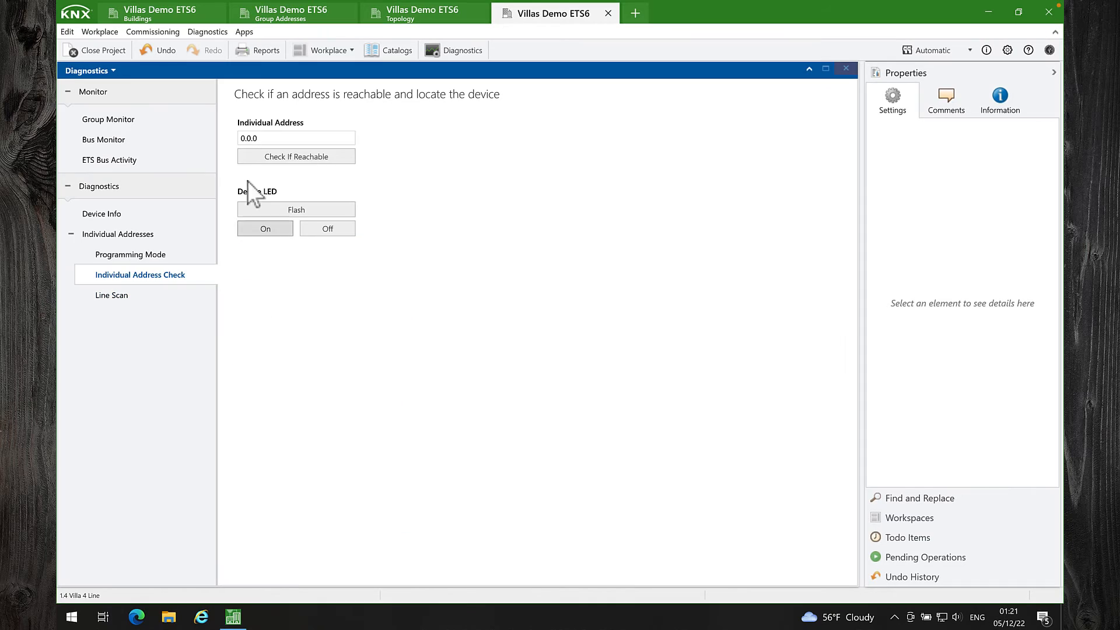
{"action": "mouse_move", "coordinate": [279, 292]}
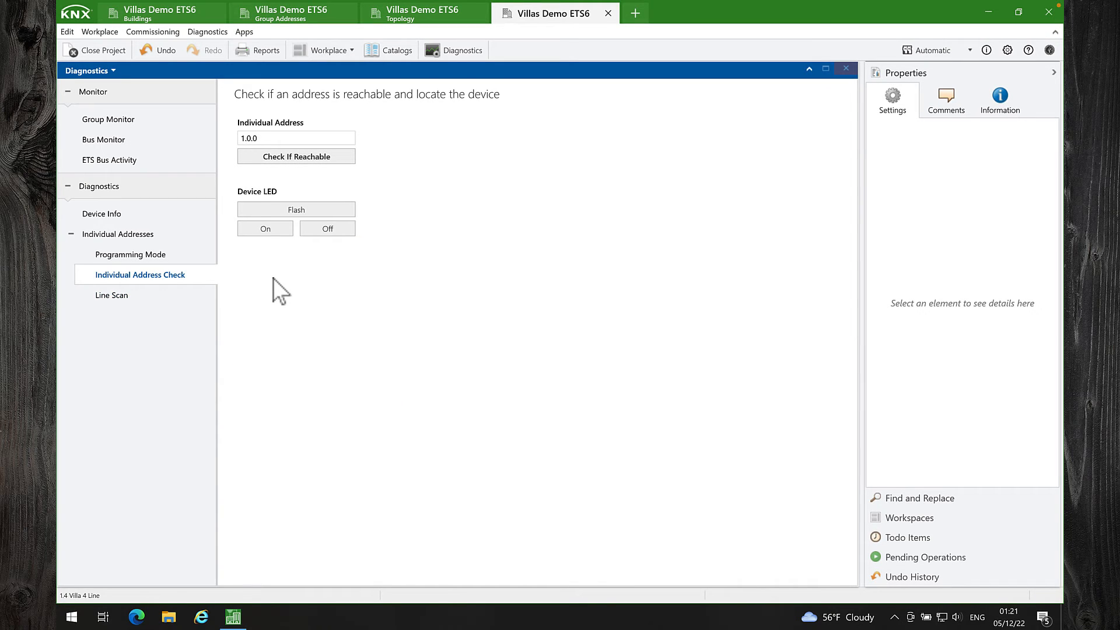
Step: Check that device 1.1.3 is reachable and switch its LED on
{"action": "type", "text": "1.1.0"}
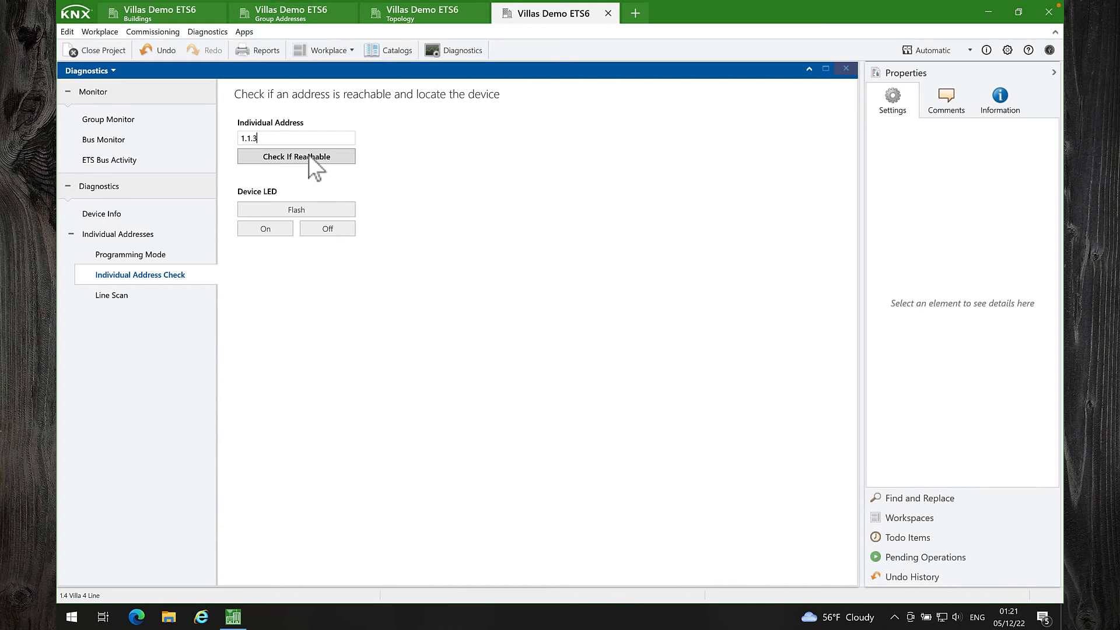
{"action": "left_click", "coordinate": [296, 157]}
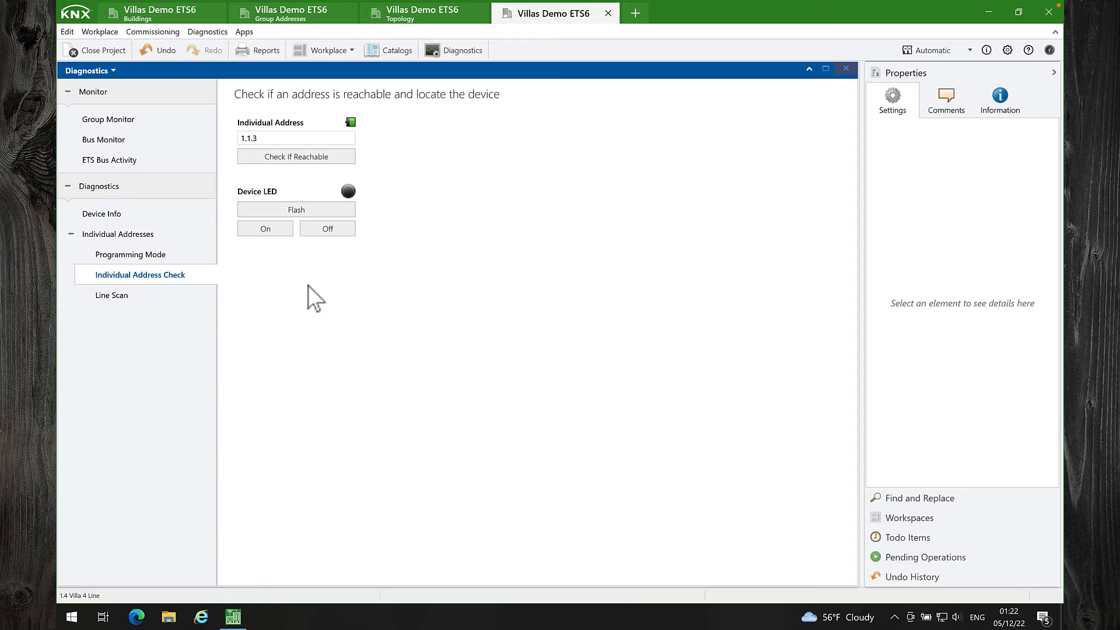
{"action": "left_click", "coordinate": [295, 156]}
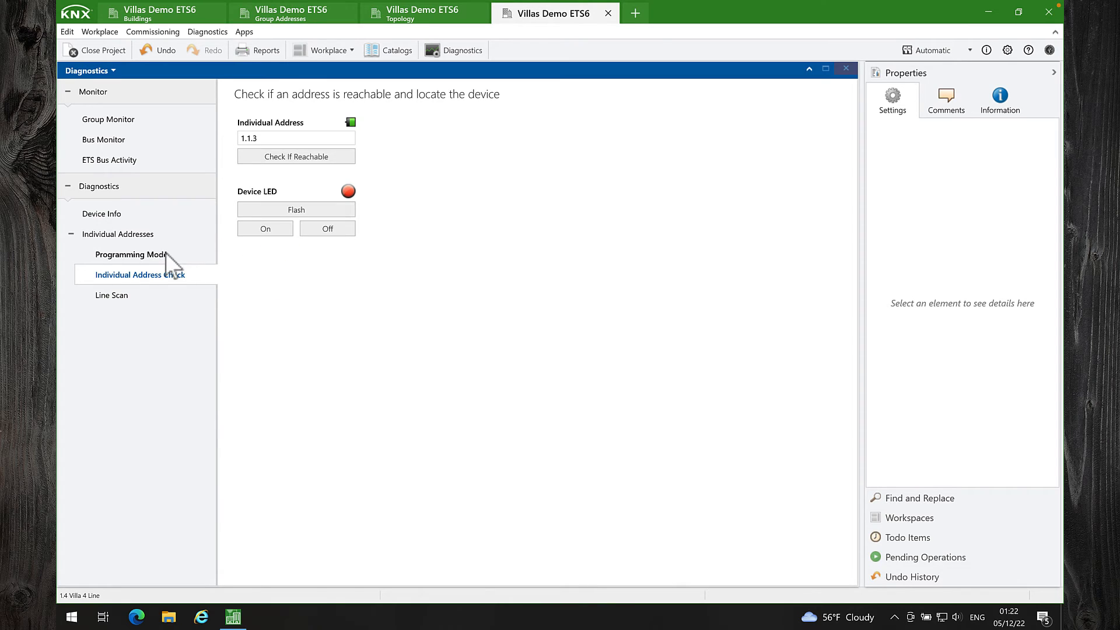
Step: Run a programming-mode device search, stop it, and return to Individual Address Check
{"action": "left_click", "coordinate": [131, 254]}
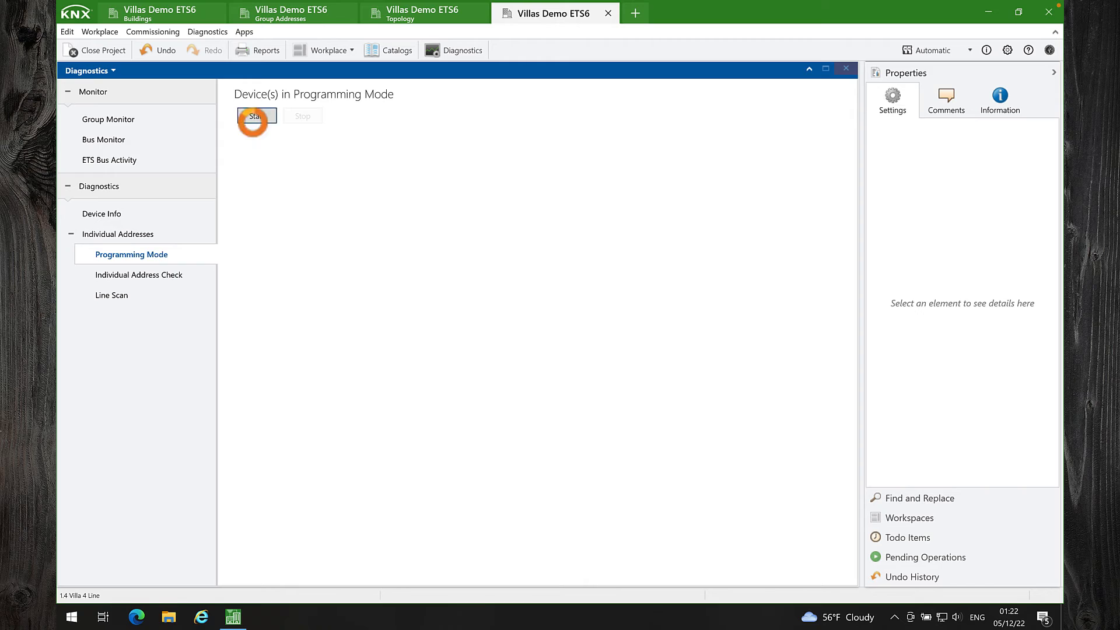
{"action": "left_click", "coordinate": [256, 115]}
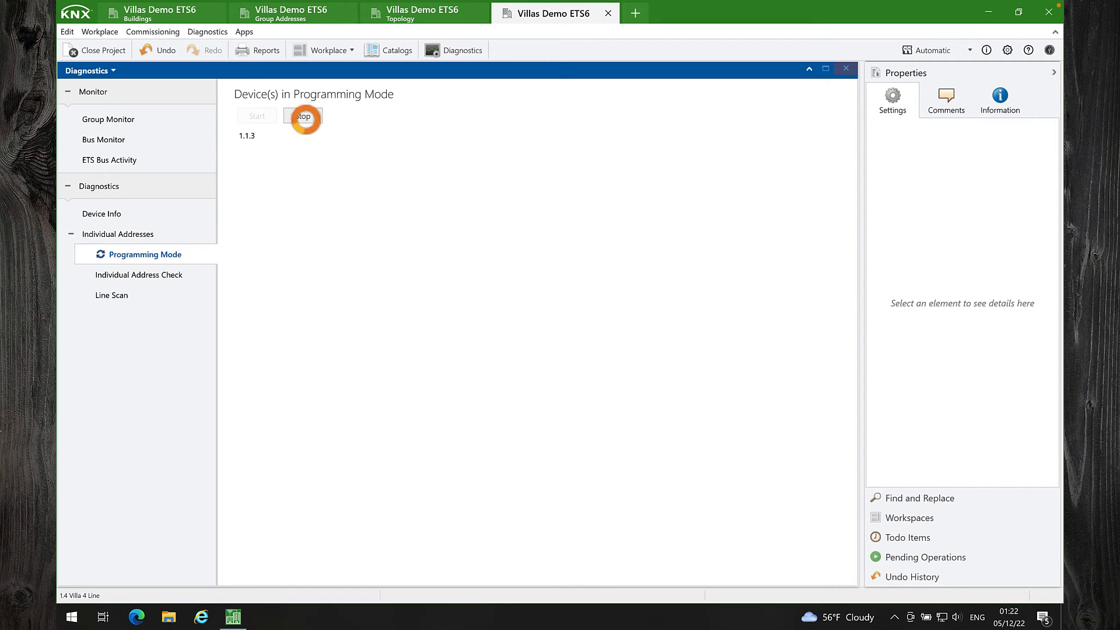
{"action": "left_click", "coordinate": [139, 275]}
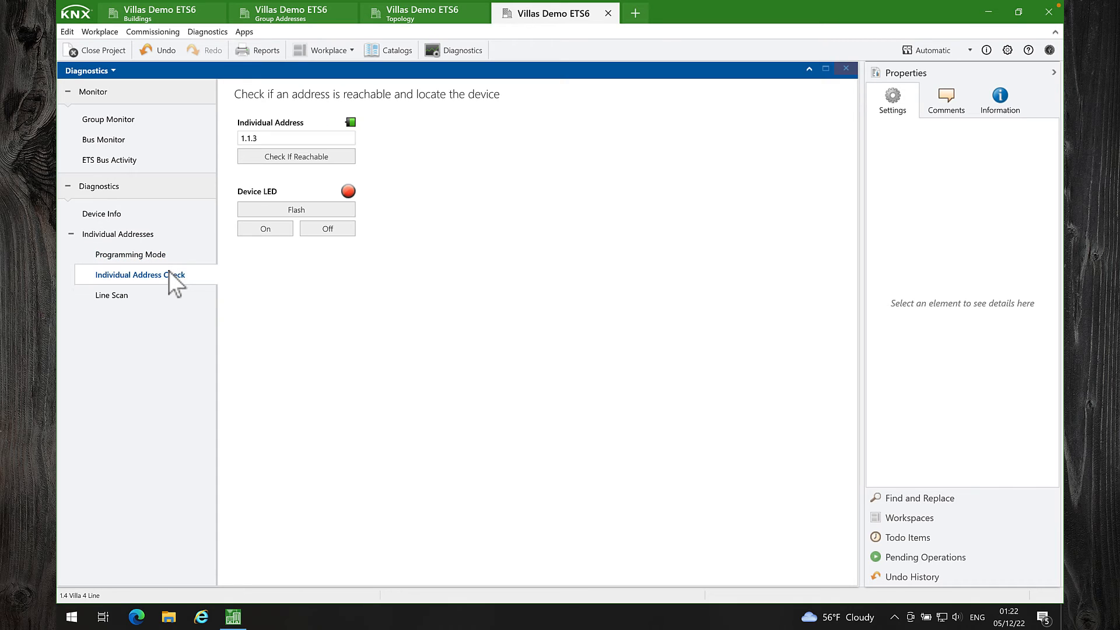
{"action": "left_click", "coordinate": [296, 156]}
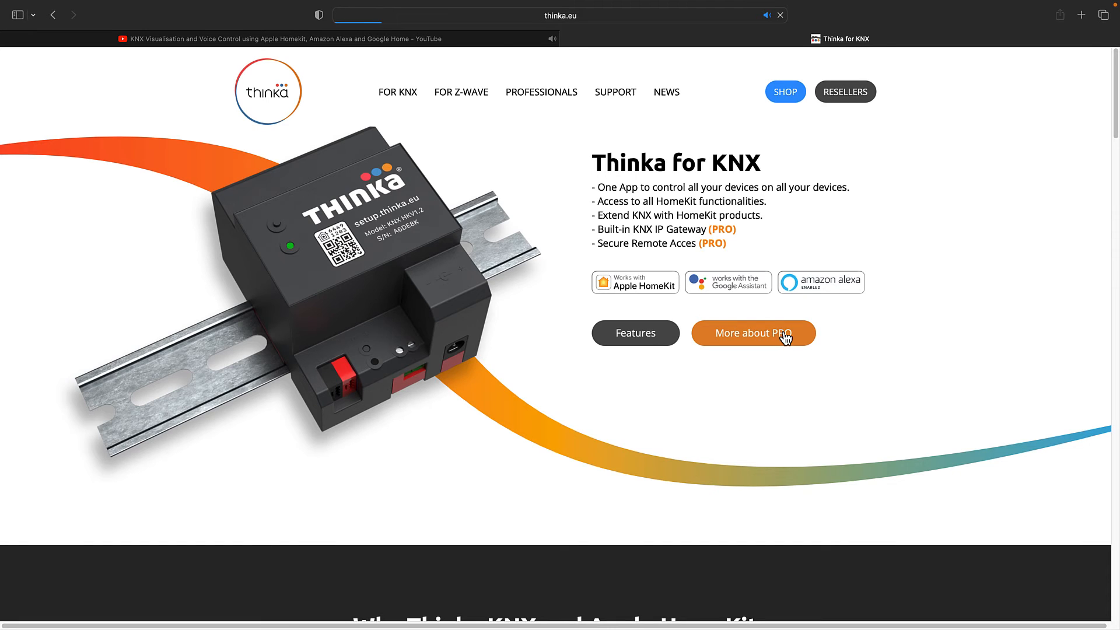
Step: Subscribe to the Poseidwn Tech channel, like the KNX Remote ETS Programming video, and view membership tiers
{"action": "left_click", "coordinate": [752, 333]}
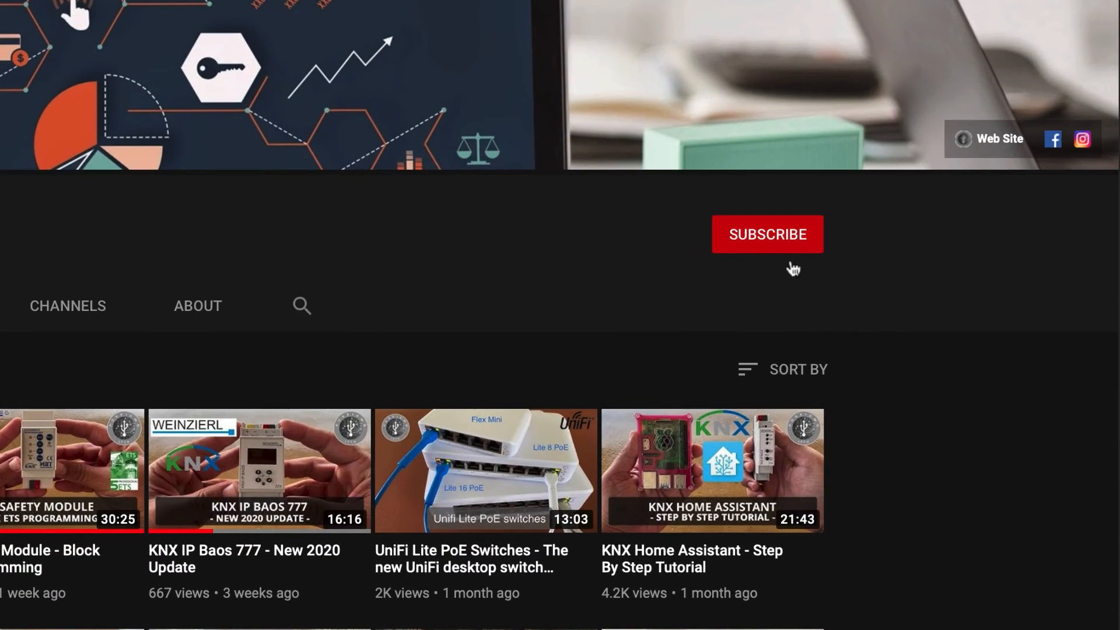
{"action": "left_click", "coordinate": [767, 233]}
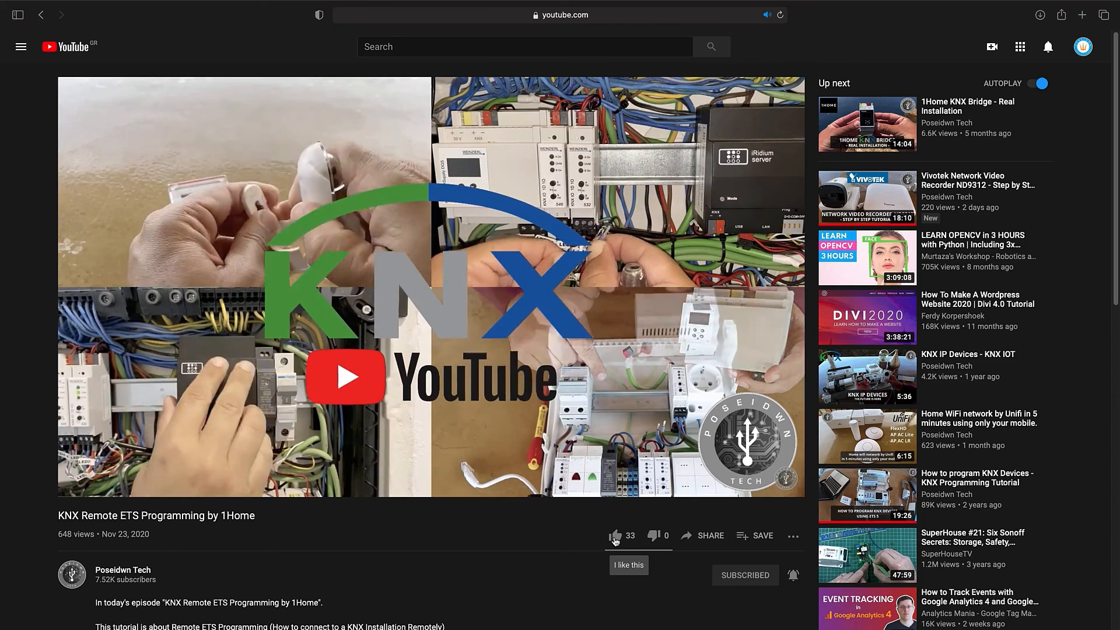
{"action": "left_click", "coordinate": [614, 535]}
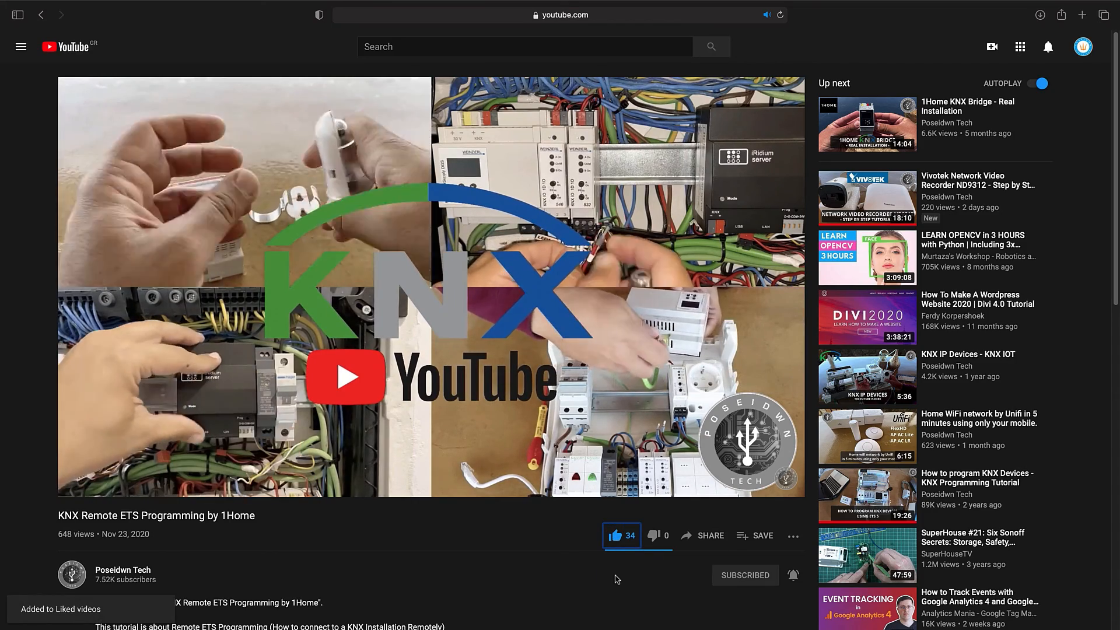
{"action": "left_click", "coordinate": [702, 535]}
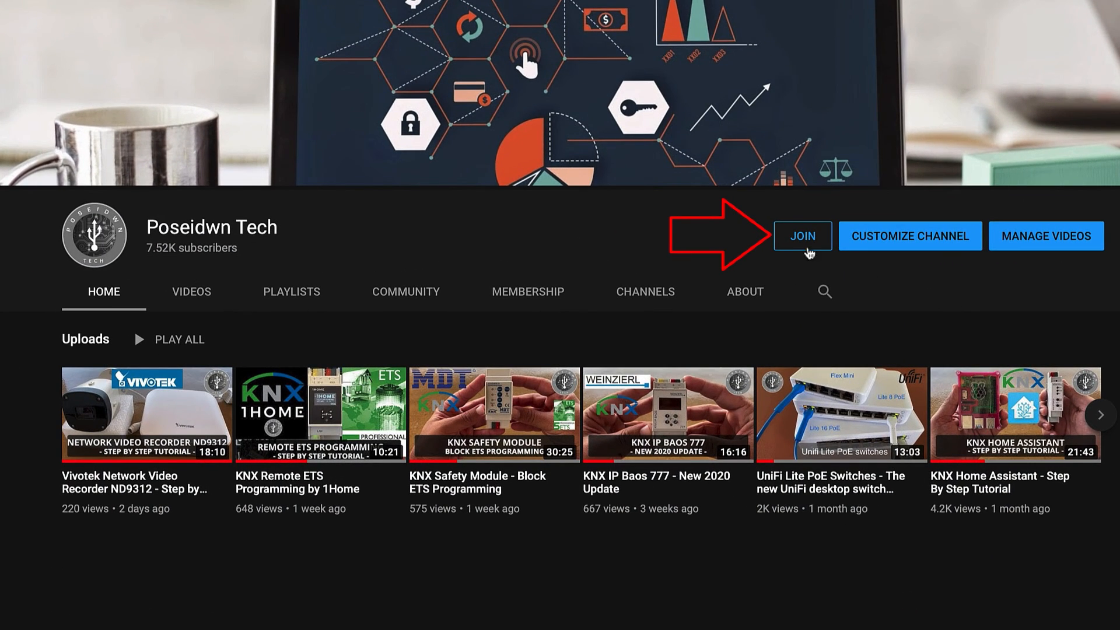
{"action": "left_click", "coordinate": [801, 235]}
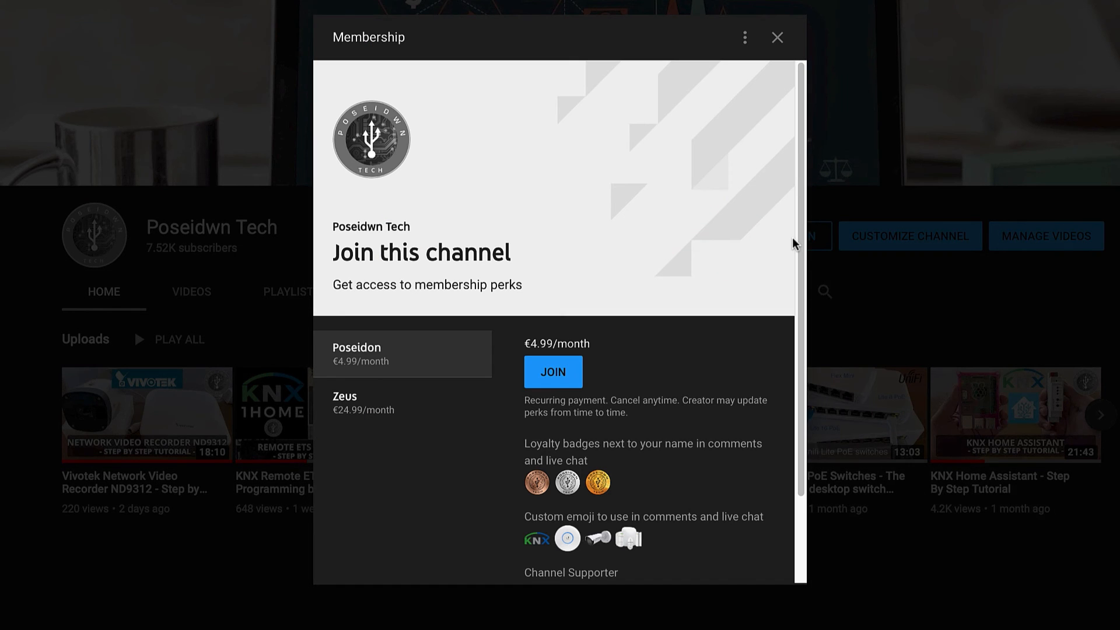